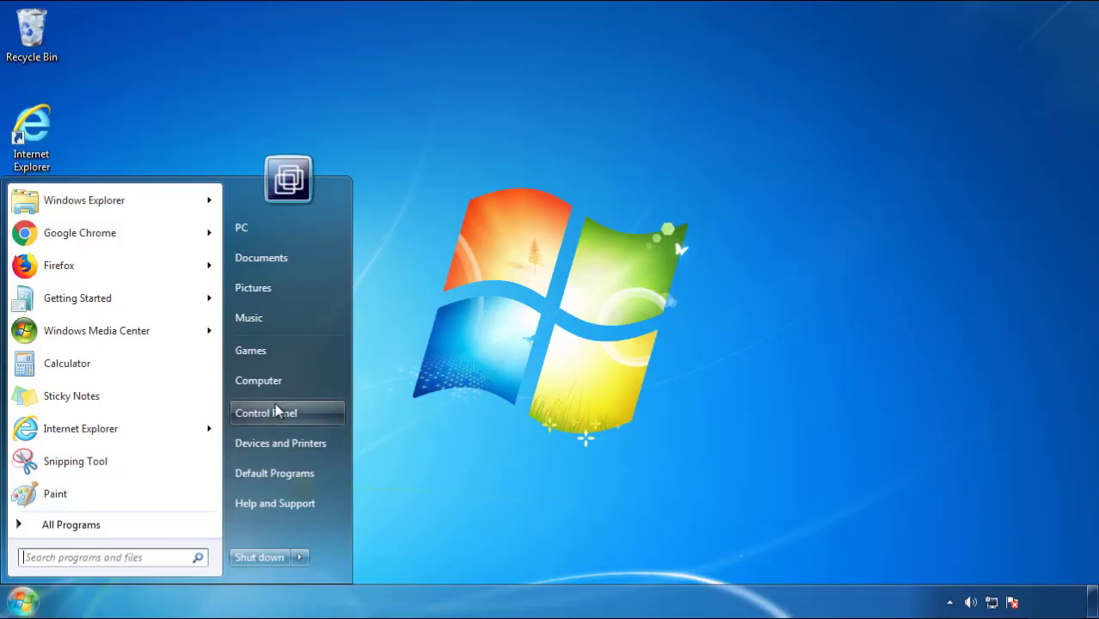
Step: Reach Programs and Features from Control Panel and sort the list by install date, newest first
{"action": "left_click", "coordinate": [265, 413]}
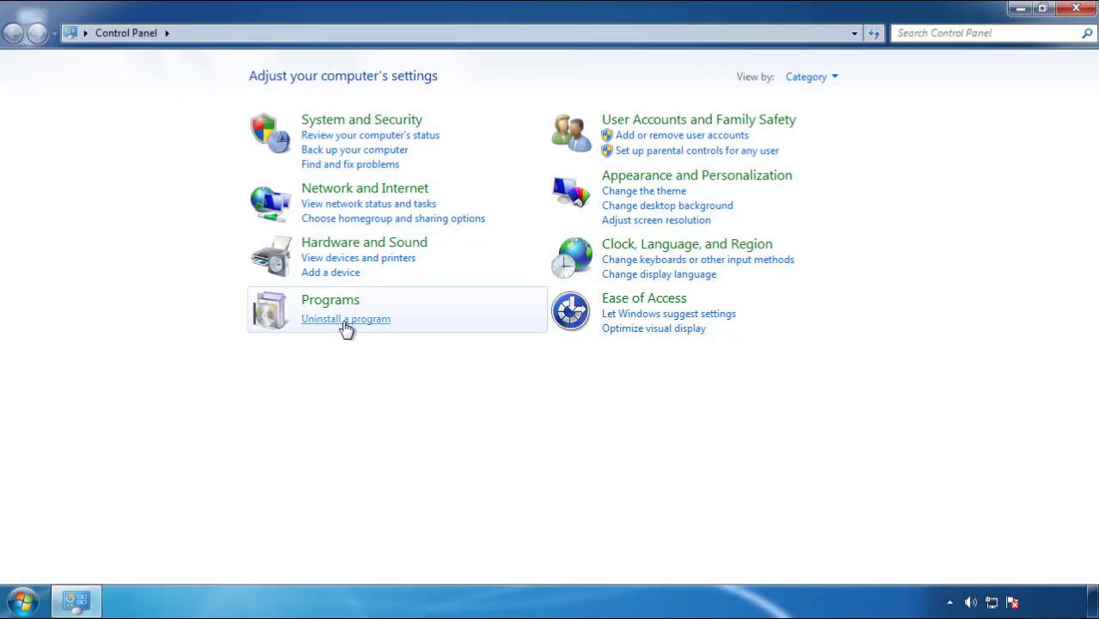
{"action": "left_click", "coordinate": [345, 318]}
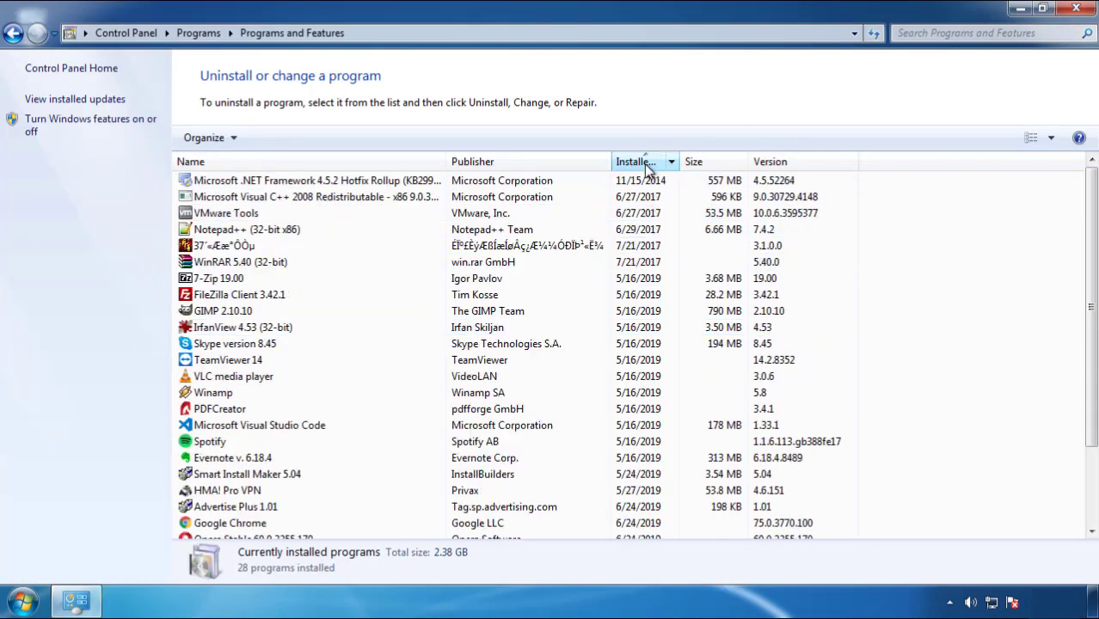
{"action": "left_click", "coordinate": [643, 162]}
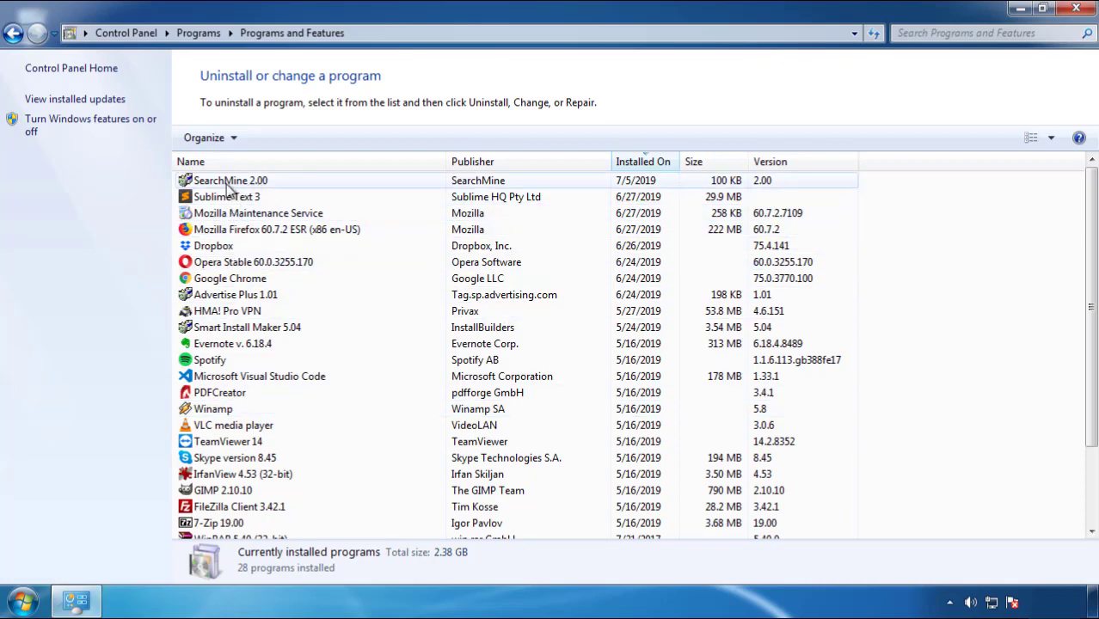
Step: Uninstall SearchMine 2.00 through its wizard and close the Programs and Features window
{"action": "left_click", "coordinate": [271, 137]}
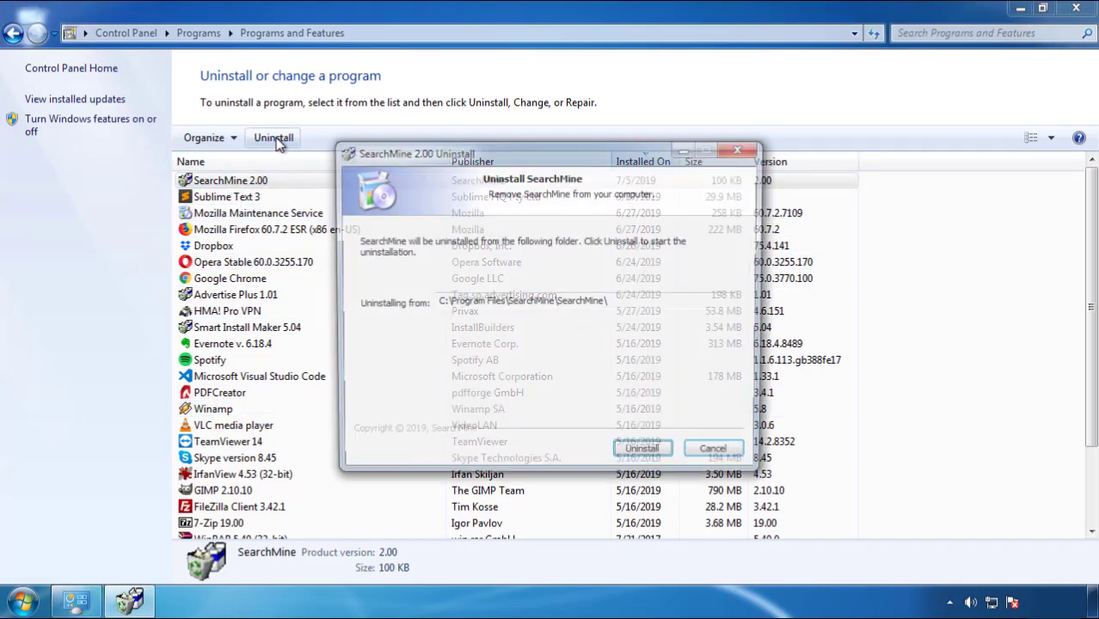
{"action": "left_click", "coordinate": [642, 447]}
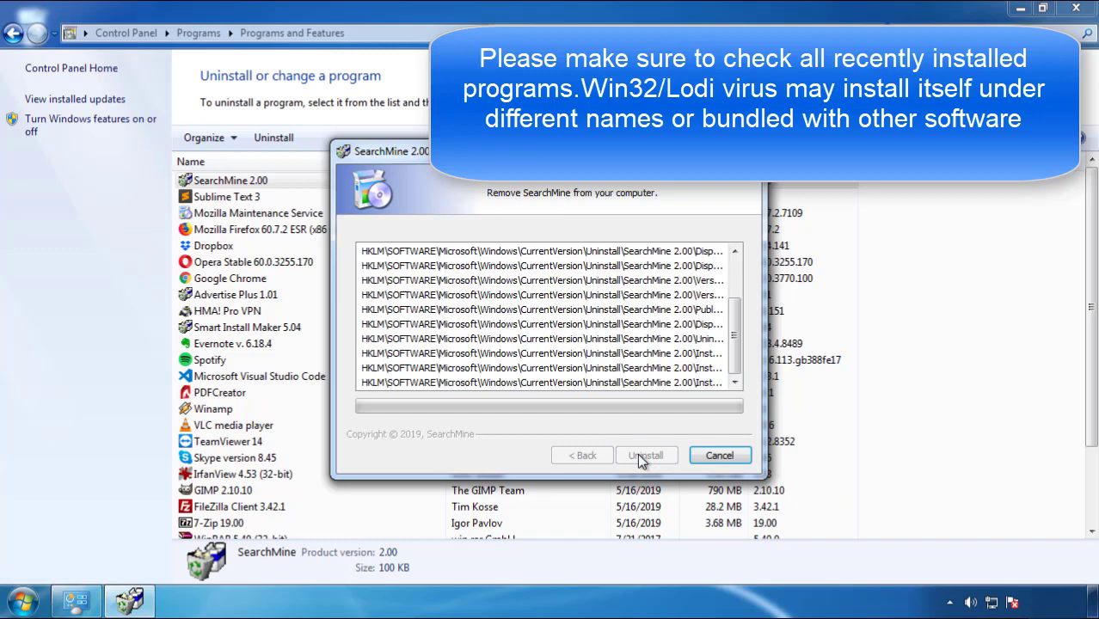
{"action": "left_click", "coordinate": [646, 454]}
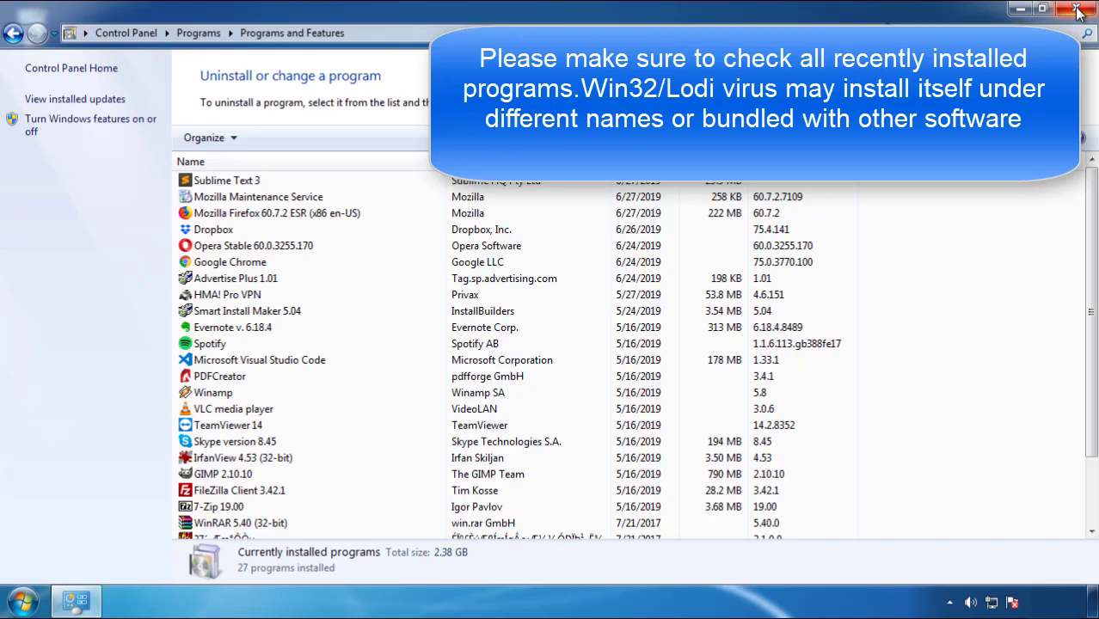
{"action": "left_click", "coordinate": [1078, 10]}
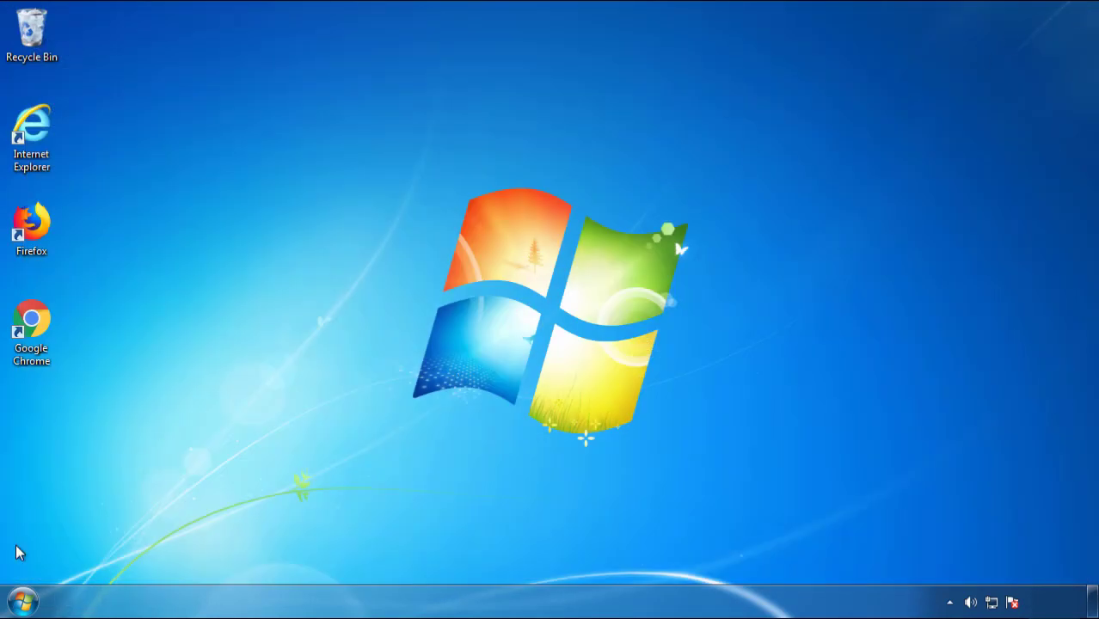
Step: Restart Windows from the Start menu so it boots into Safe Mode
{"action": "left_click", "coordinate": [14, 600]}
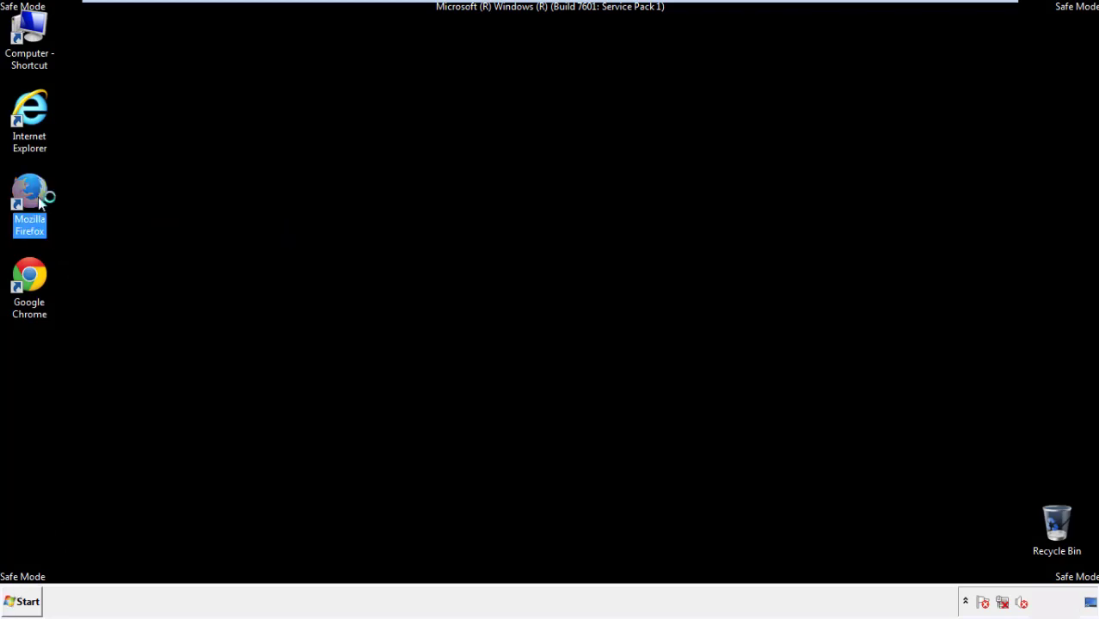
Step: Launch Firefox, decline the default-browser prompt and toggle its menu bar back on
{"action": "double_click", "coordinate": [29, 192]}
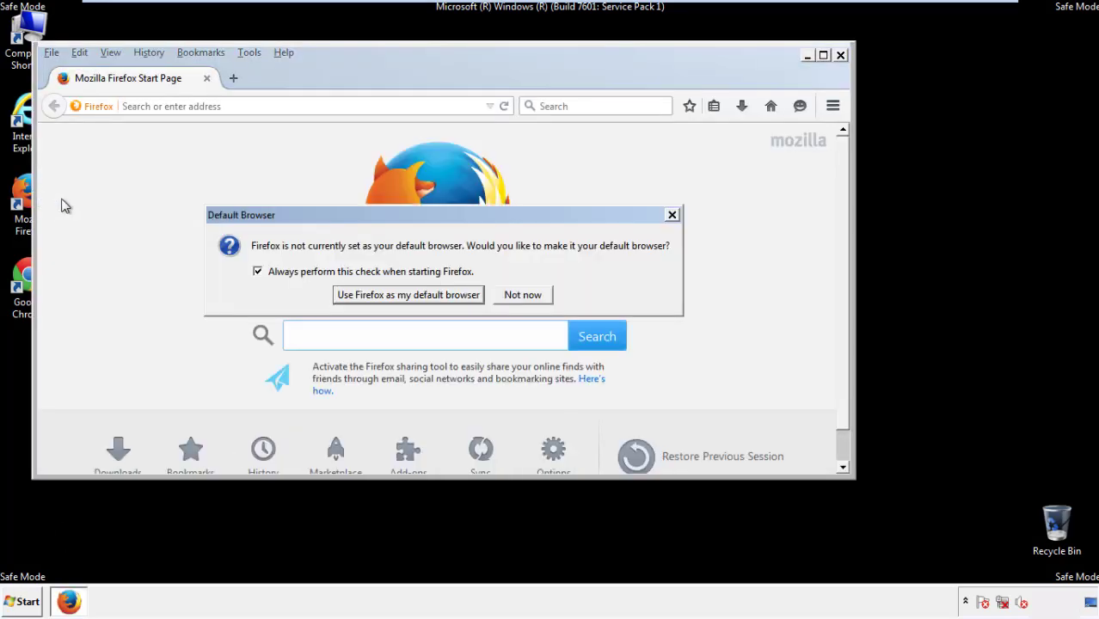
{"action": "left_click", "coordinate": [523, 294]}
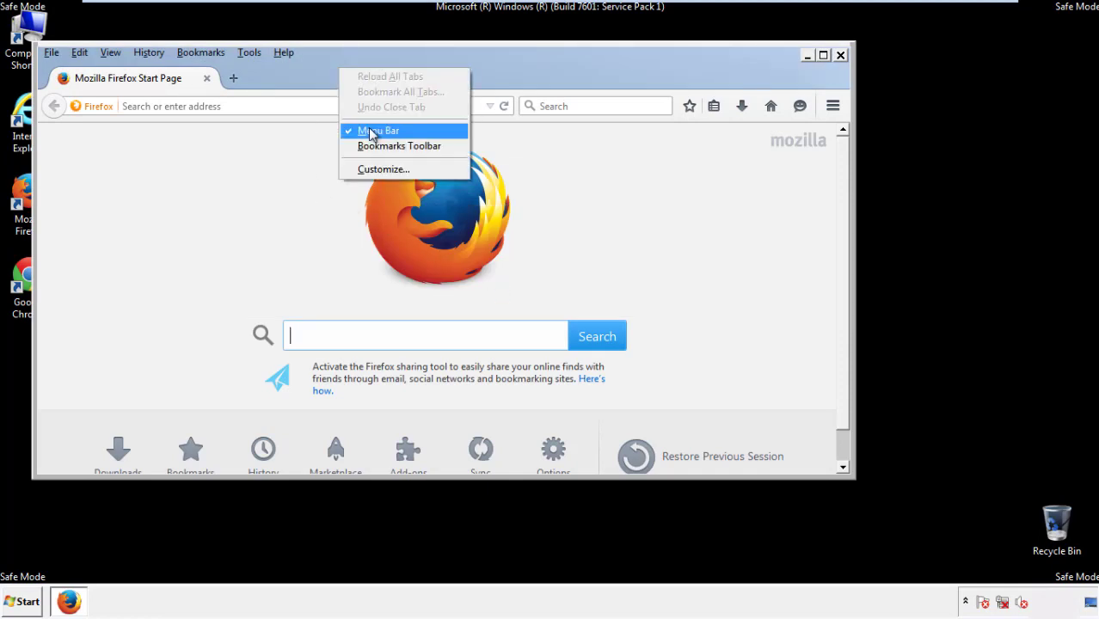
{"action": "left_click", "coordinate": [379, 131]}
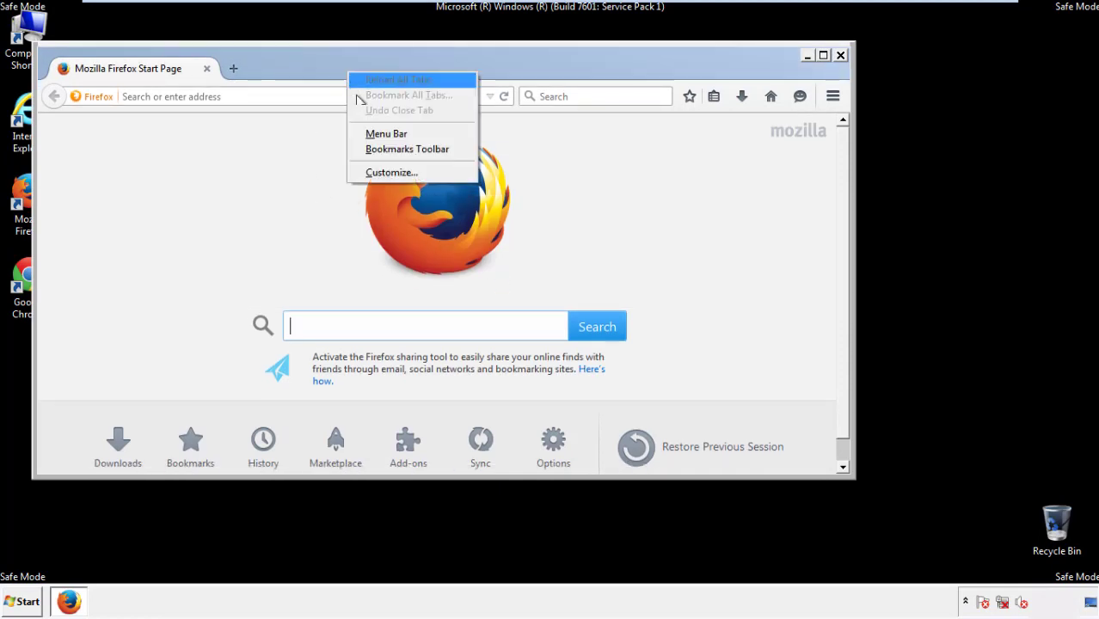
{"action": "left_click", "coordinate": [385, 134]}
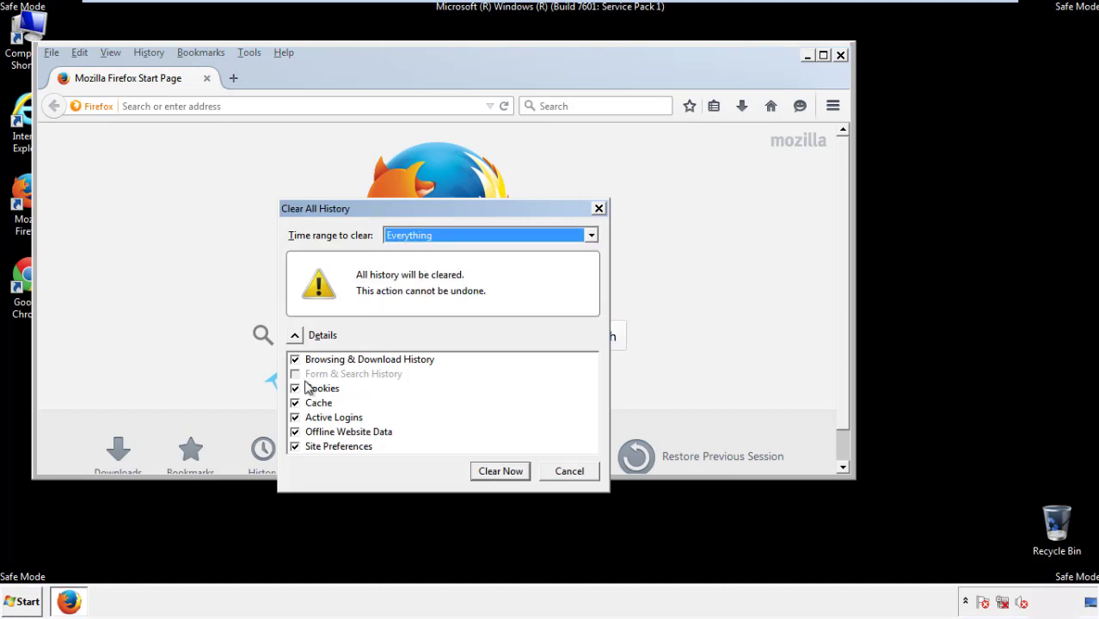
Step: Include Site Preferences in the Clear All History selection and clear everything now
{"action": "left_click", "coordinate": [295, 447]}
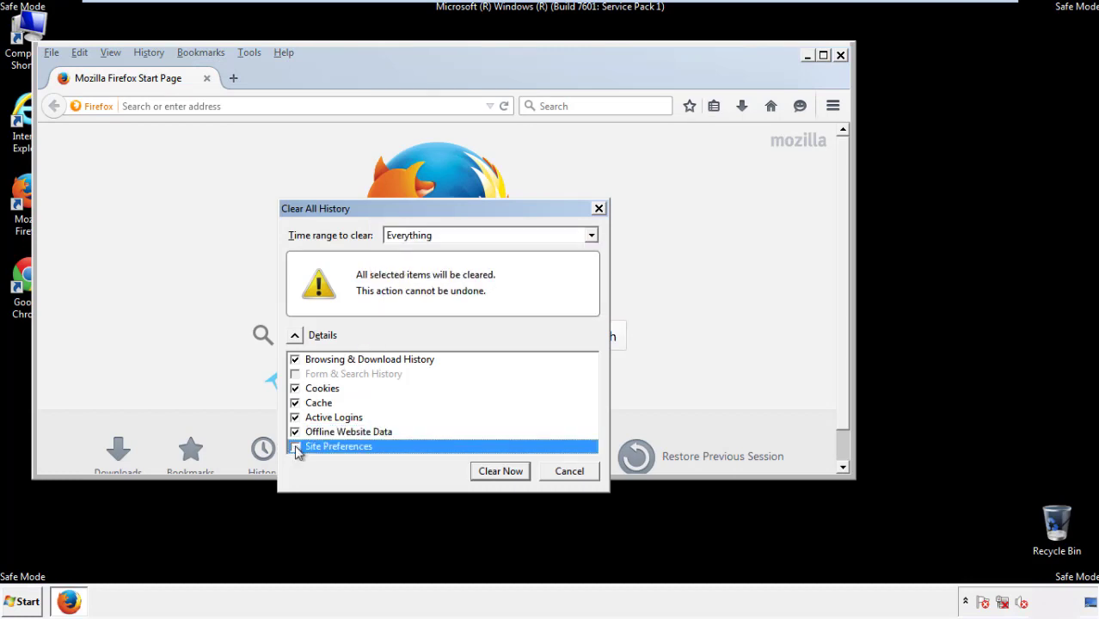
{"action": "left_click", "coordinate": [296, 448]}
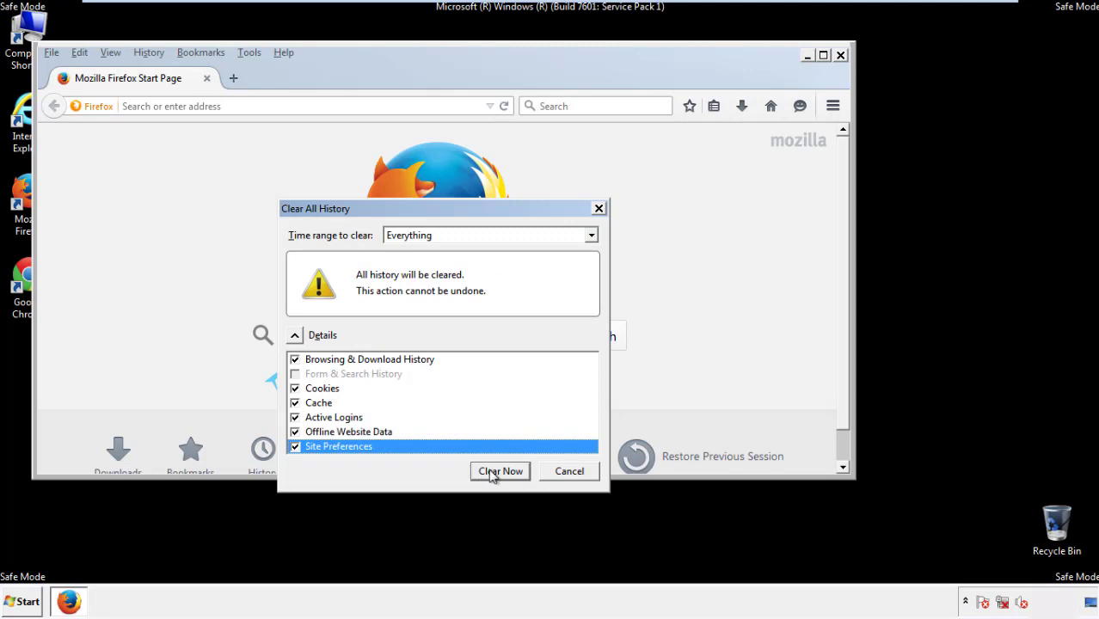
{"action": "left_click", "coordinate": [498, 471]}
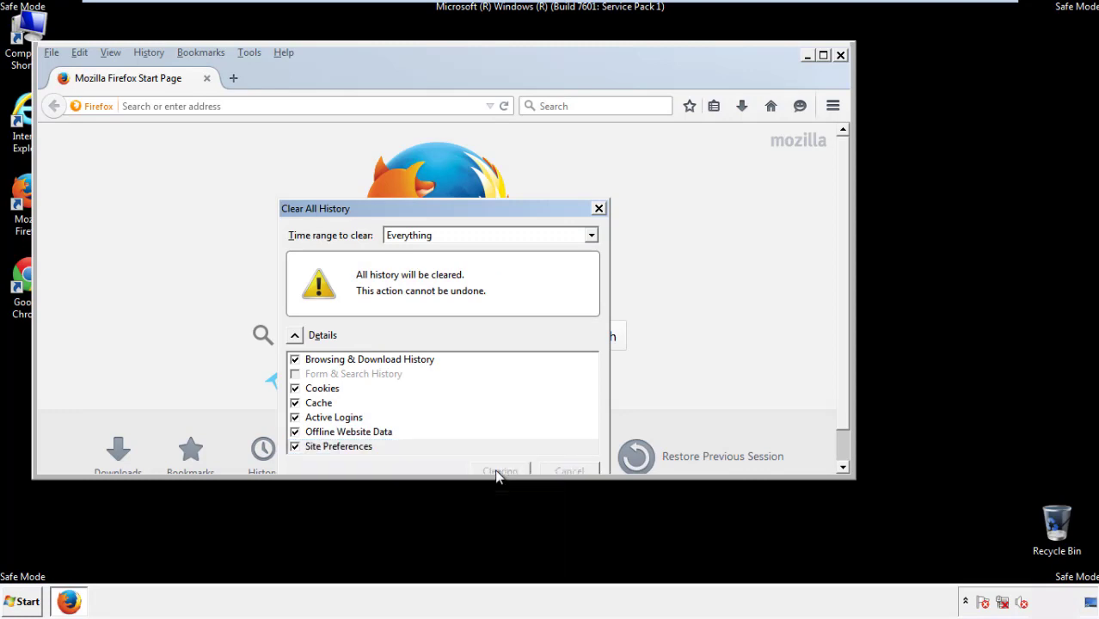
{"action": "left_click", "coordinate": [500, 471]}
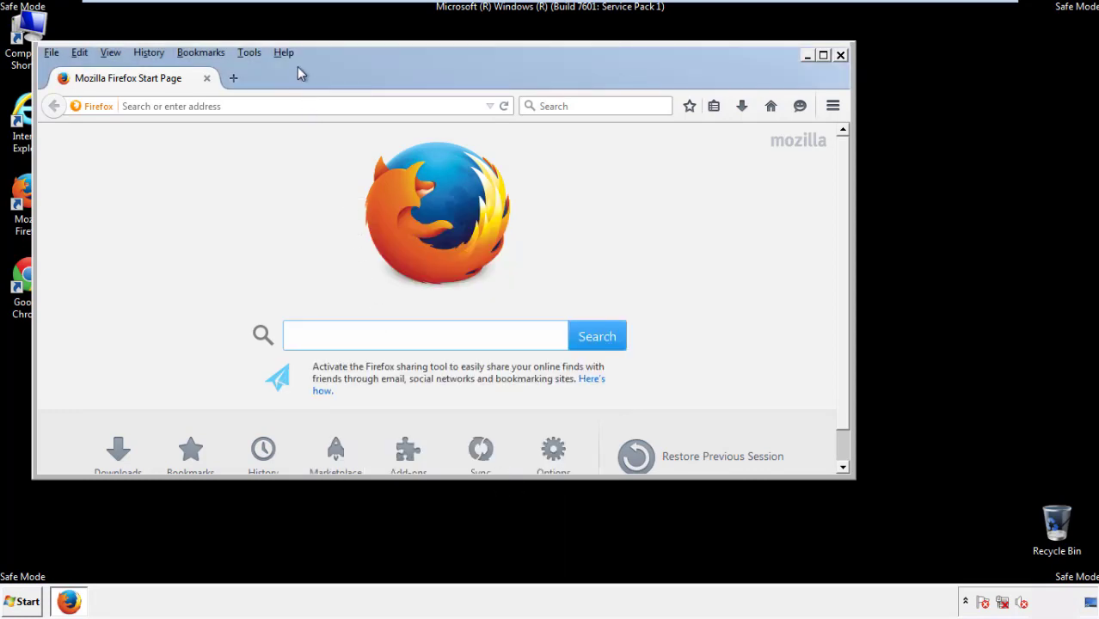
Step: Refresh Firefox to defaults via Help > Troubleshooting Information, finish the import and close the success page
{"action": "left_click", "coordinate": [282, 52]}
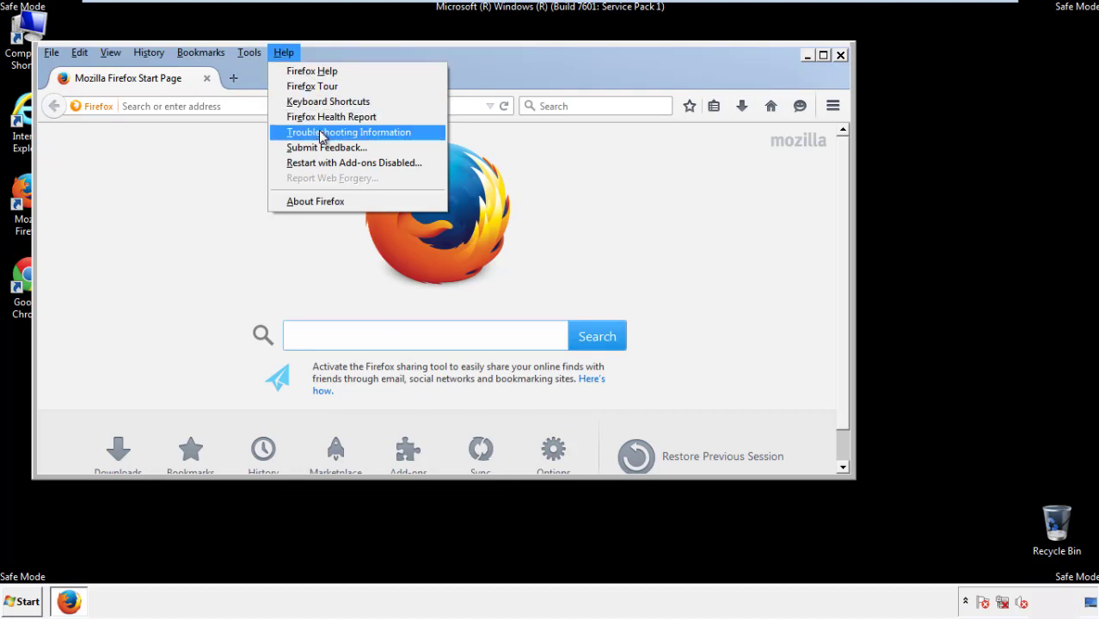
{"action": "left_click", "coordinate": [347, 131]}
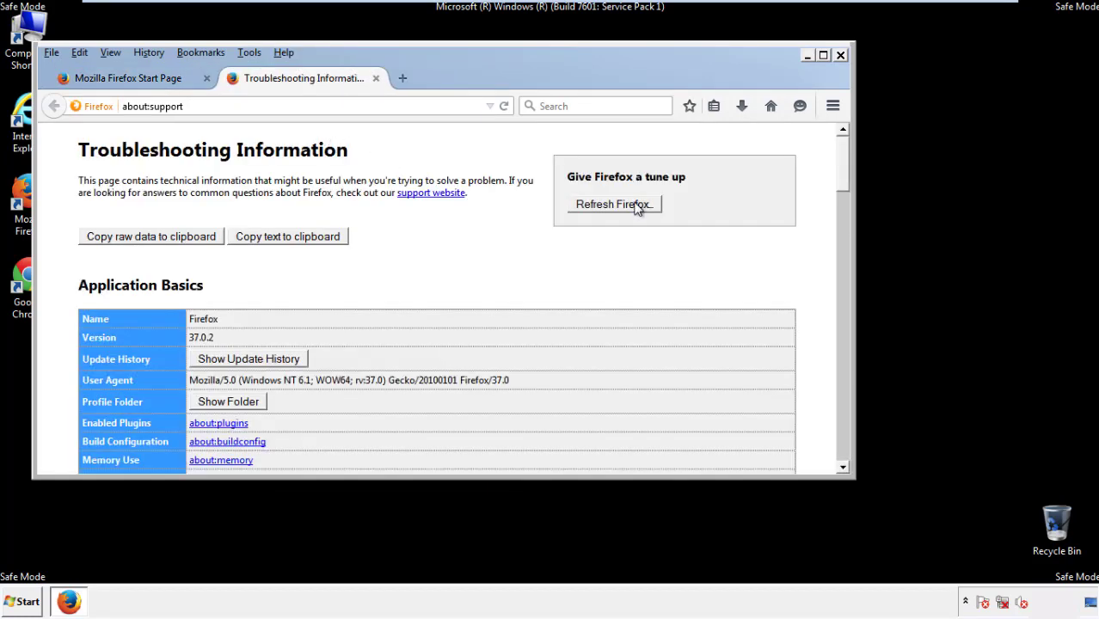
{"action": "left_click", "coordinate": [612, 203]}
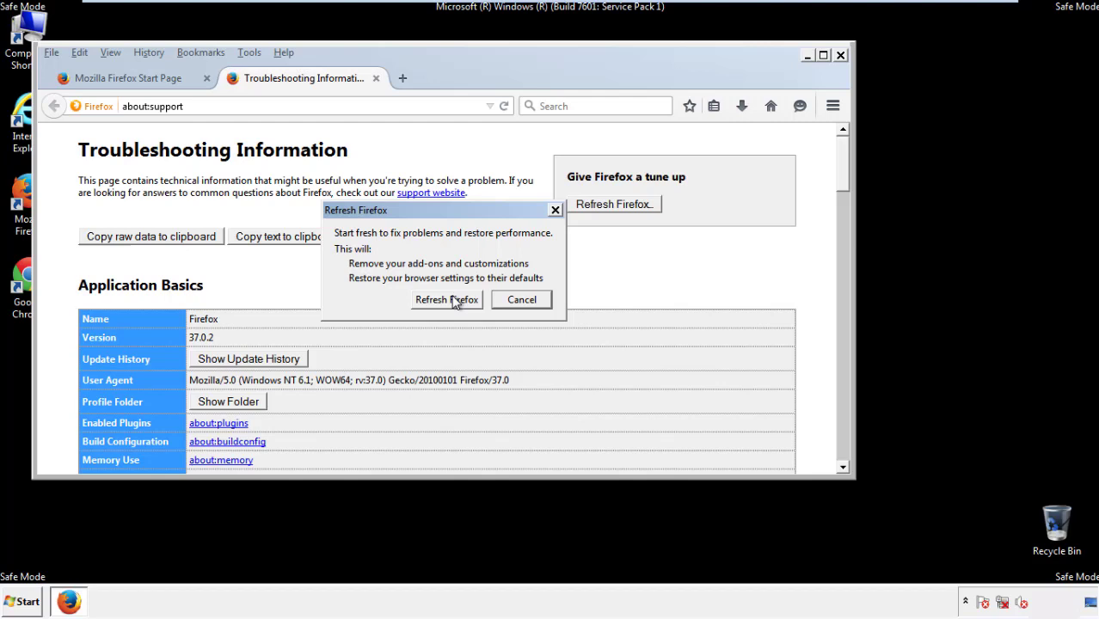
{"action": "left_click", "coordinate": [447, 299]}
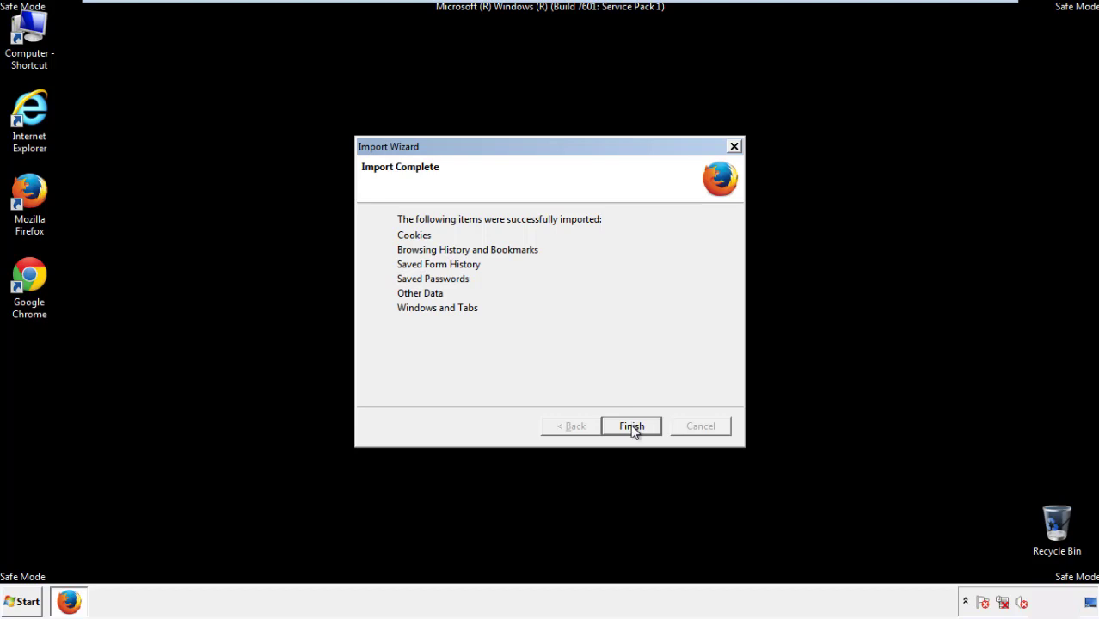
{"action": "left_click", "coordinate": [631, 427]}
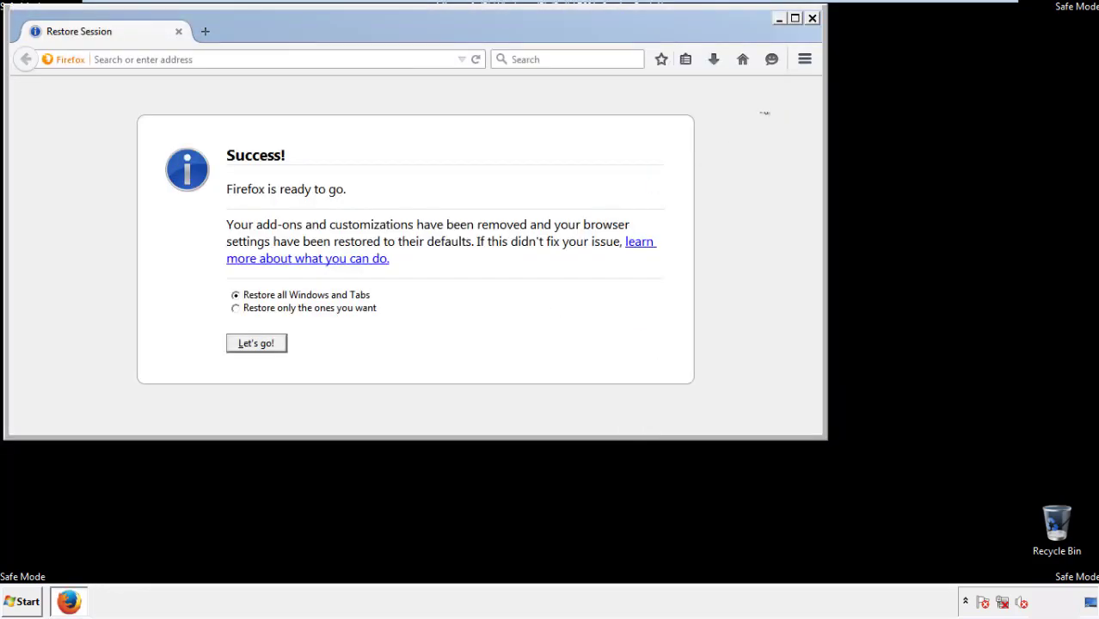
{"action": "left_click", "coordinate": [812, 17]}
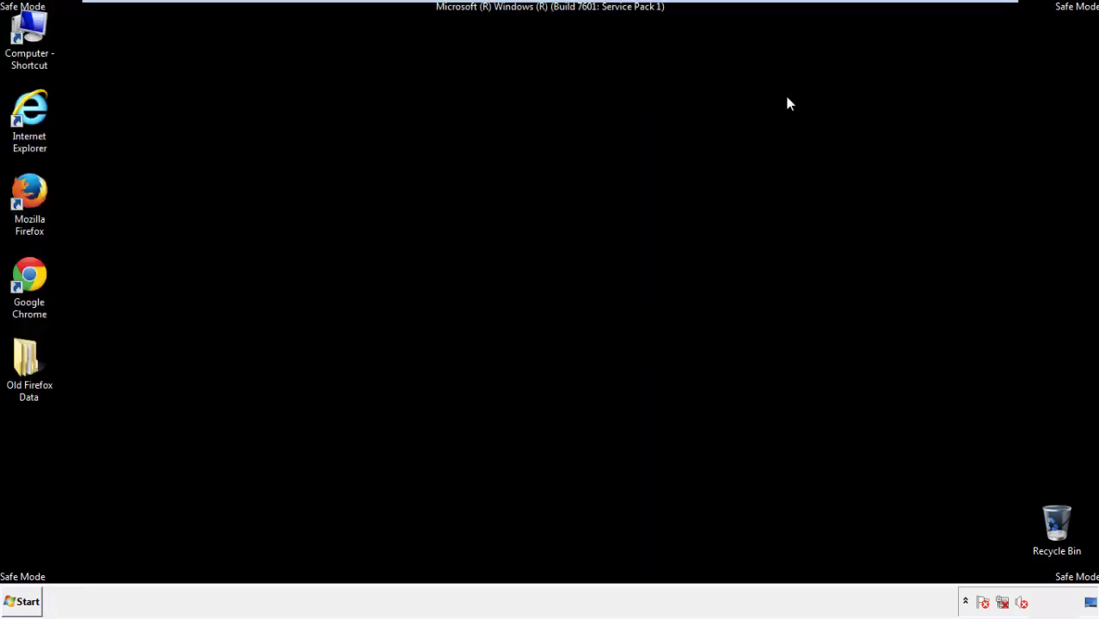
Step: Launch Google Chrome from its desktop shortcut, landing on a 'webpage not available' page
{"action": "left_click", "coordinate": [30, 284]}
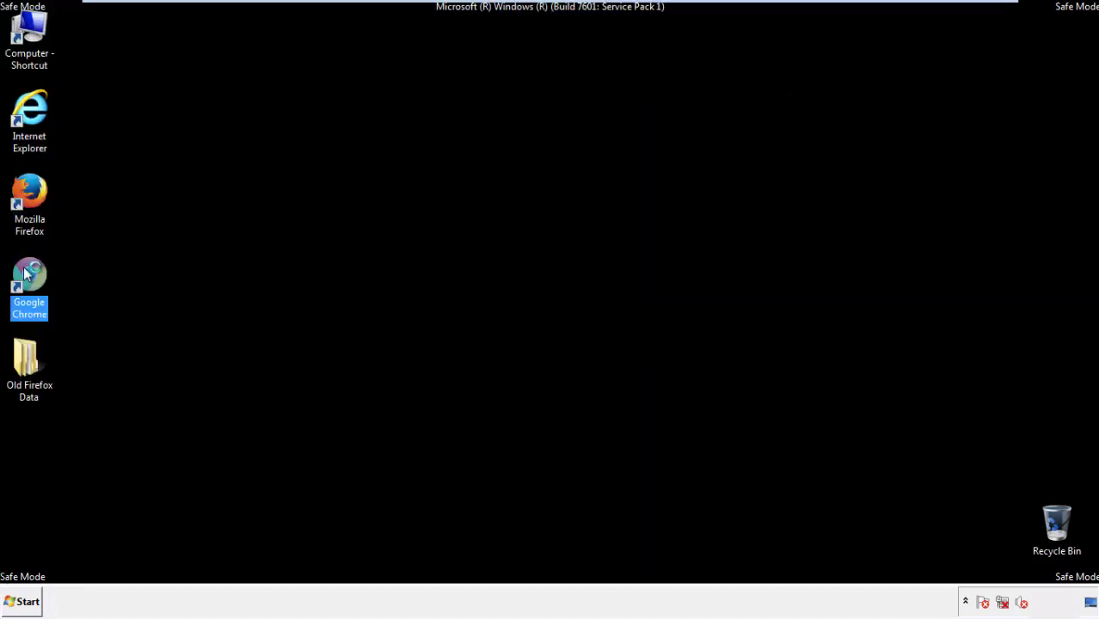
{"action": "double_click", "coordinate": [30, 284]}
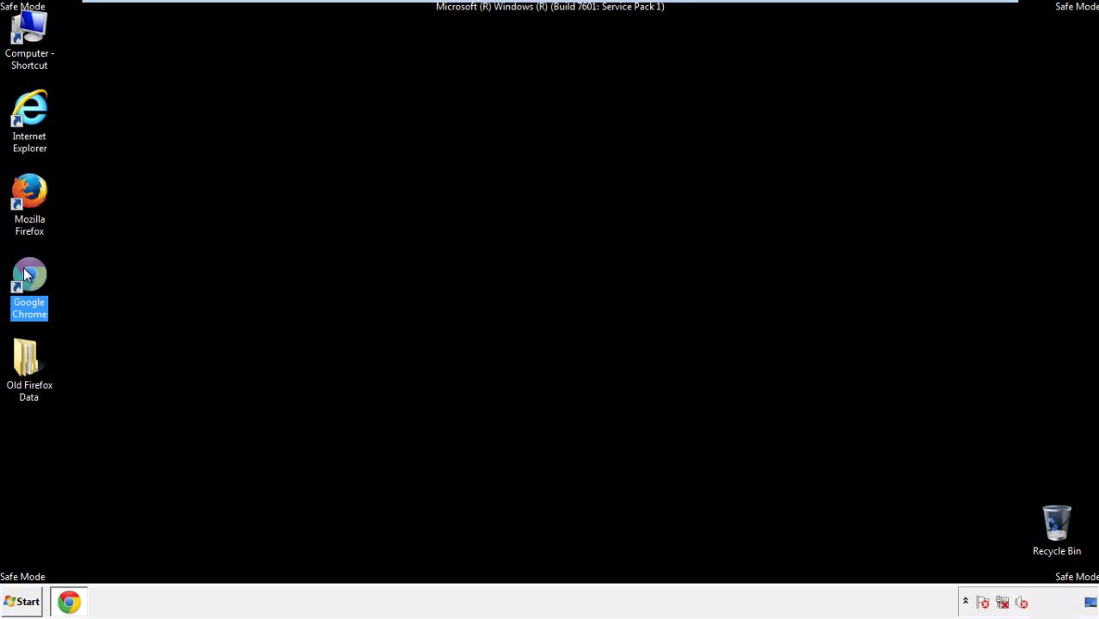
{"action": "double_click", "coordinate": [28, 284]}
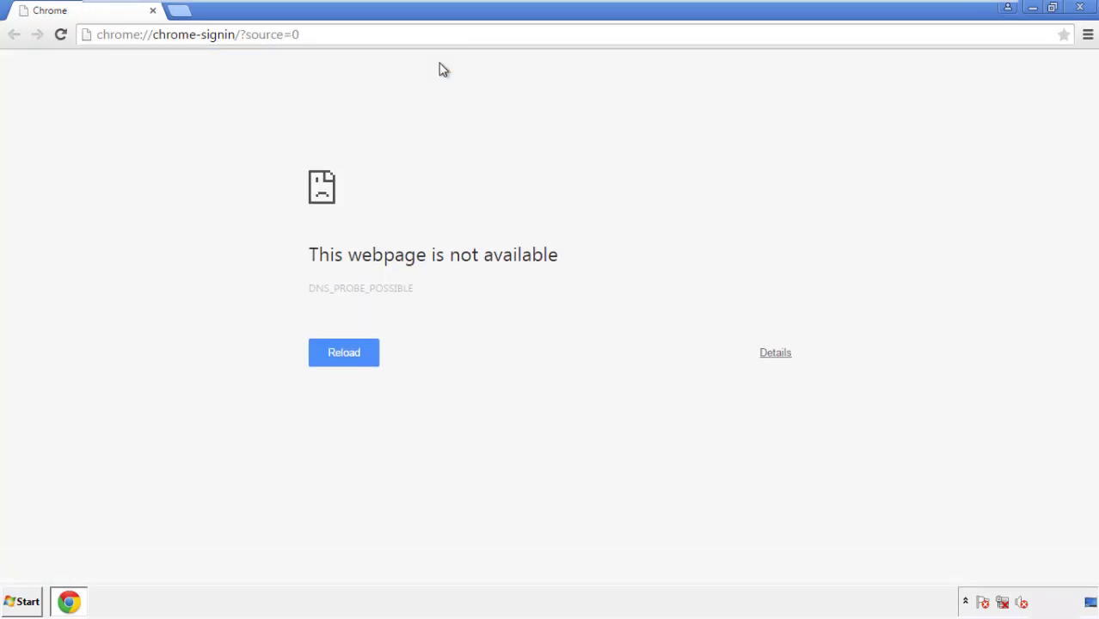
{"action": "left_click", "coordinate": [1087, 34]}
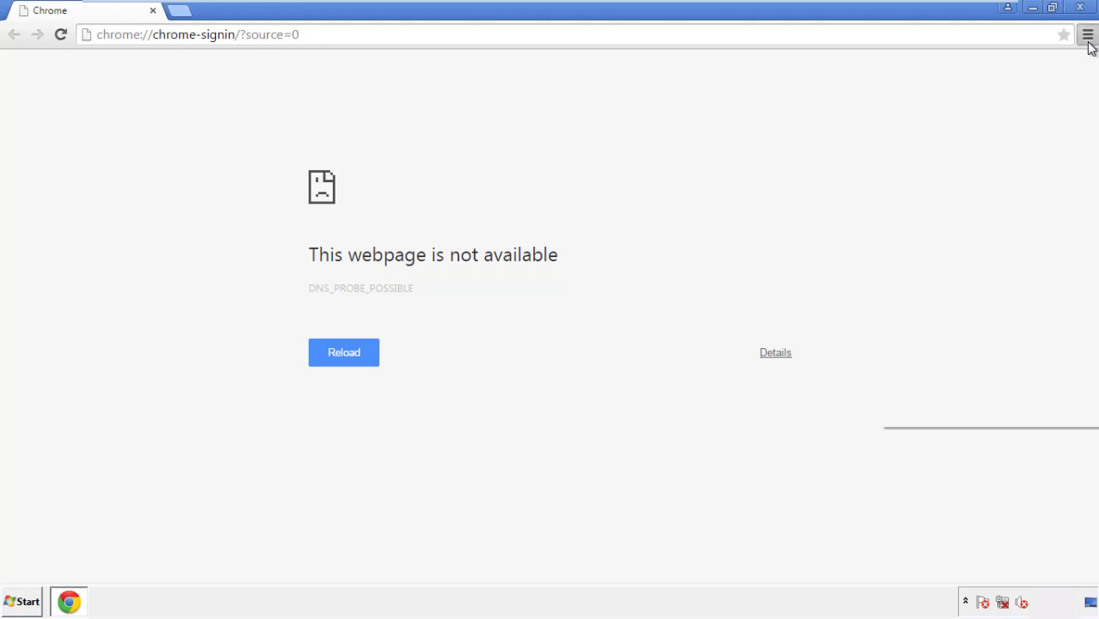
Step: Go through Chrome's menu to Settings, then History, and bring up Clear browsing data
{"action": "left_click", "coordinate": [1086, 34]}
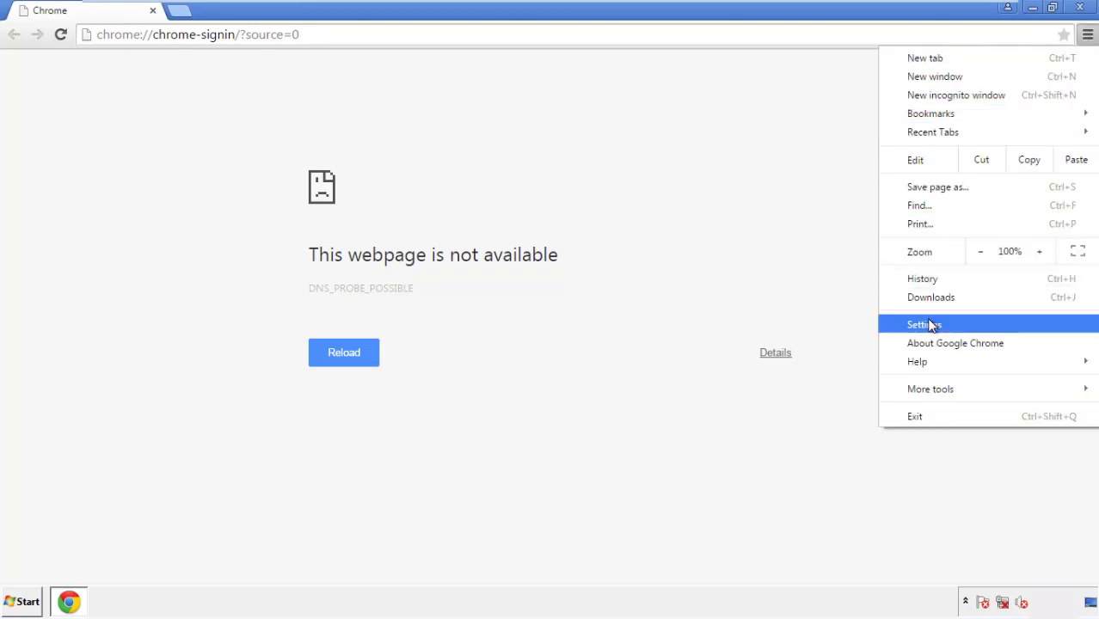
{"action": "left_click", "coordinate": [926, 324]}
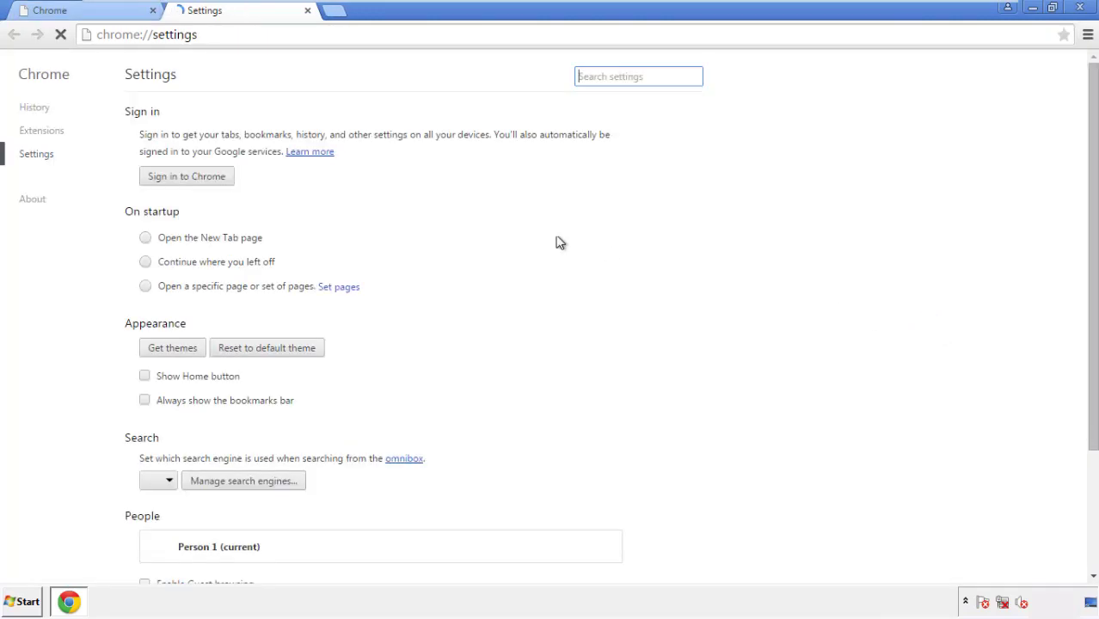
{"action": "left_click", "coordinate": [35, 106]}
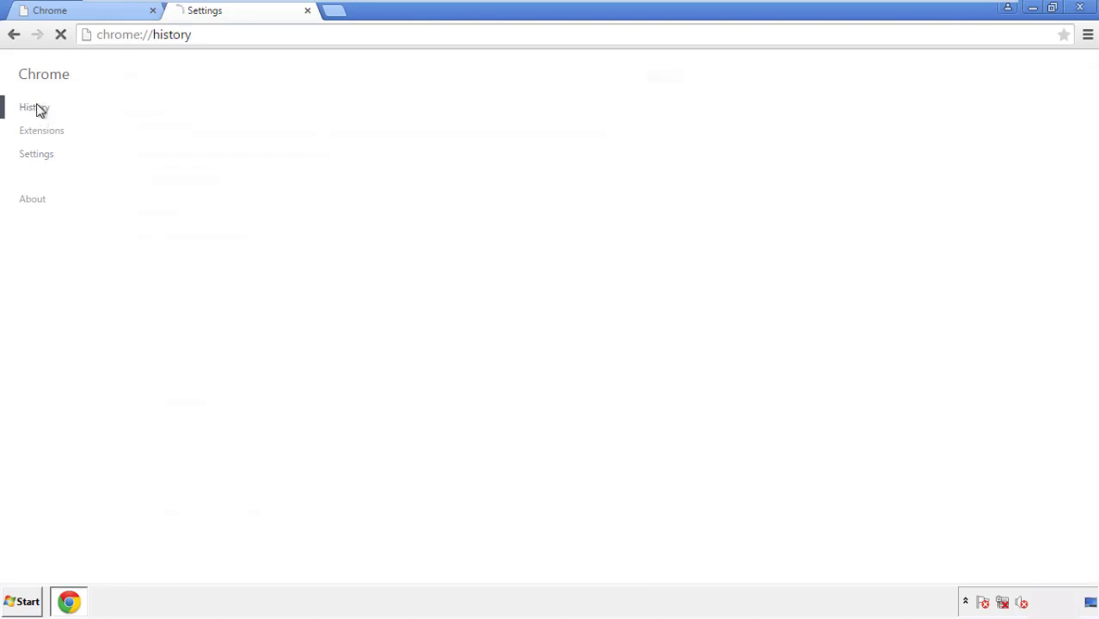
{"action": "left_click", "coordinate": [34, 106]}
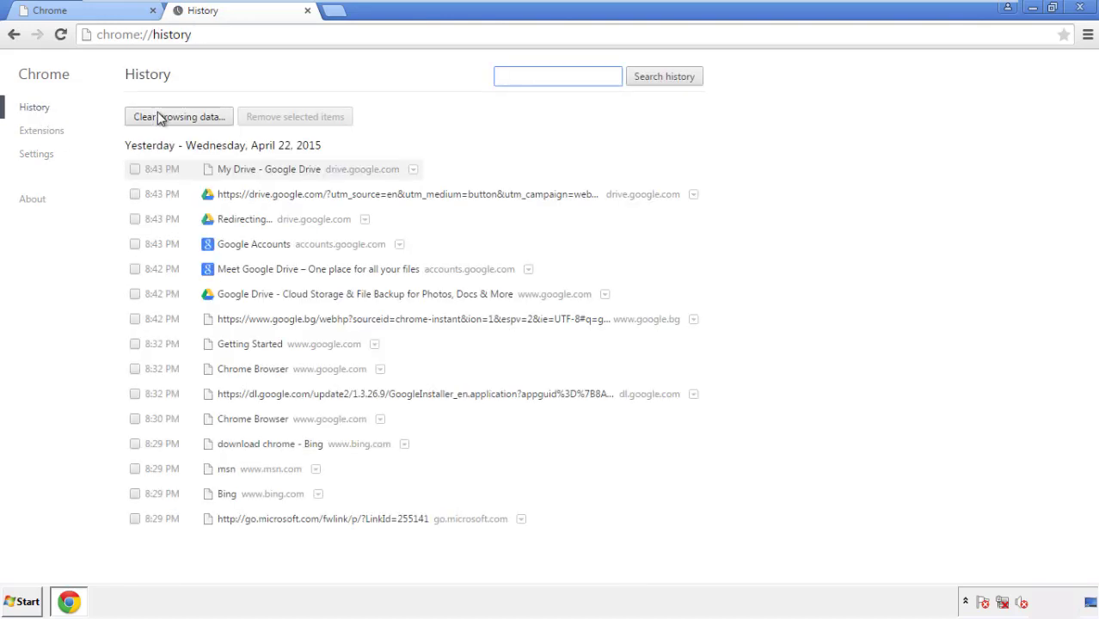
{"action": "left_click", "coordinate": [178, 117]}
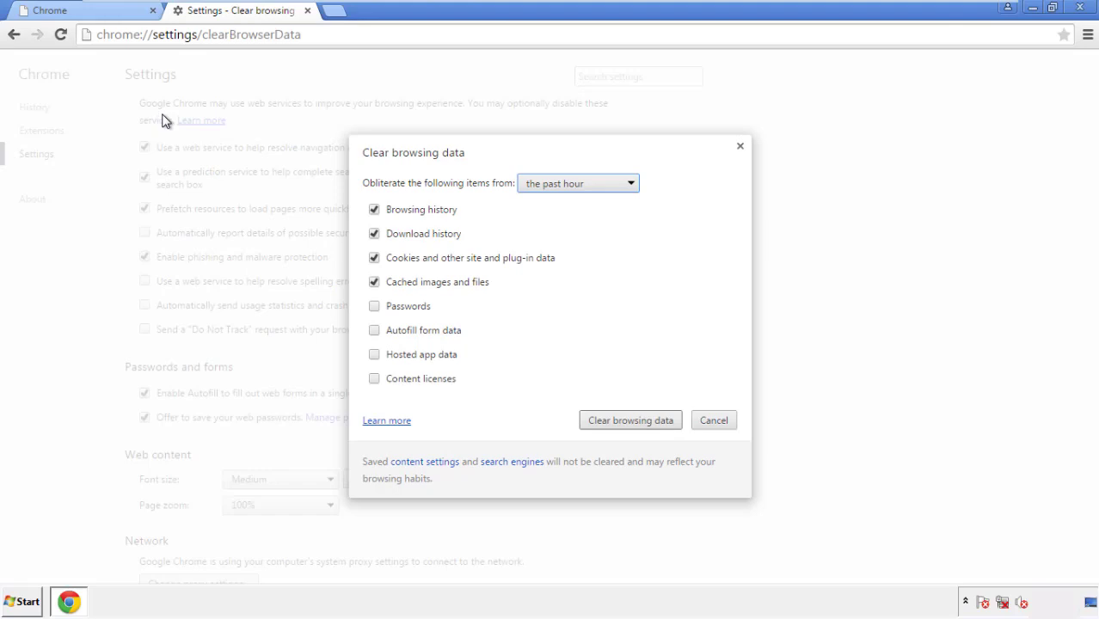
{"action": "mouse_move", "coordinate": [551, 183]}
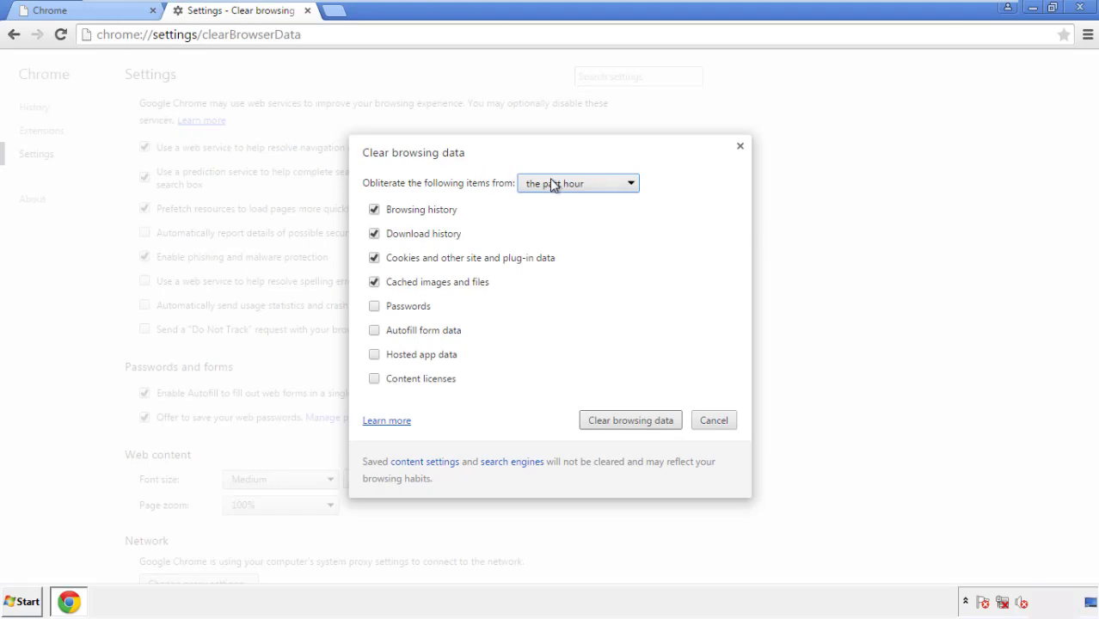
Step: Set the range to the beginning of time, include content licenses, and clear the chosen data
{"action": "left_click", "coordinate": [578, 182]}
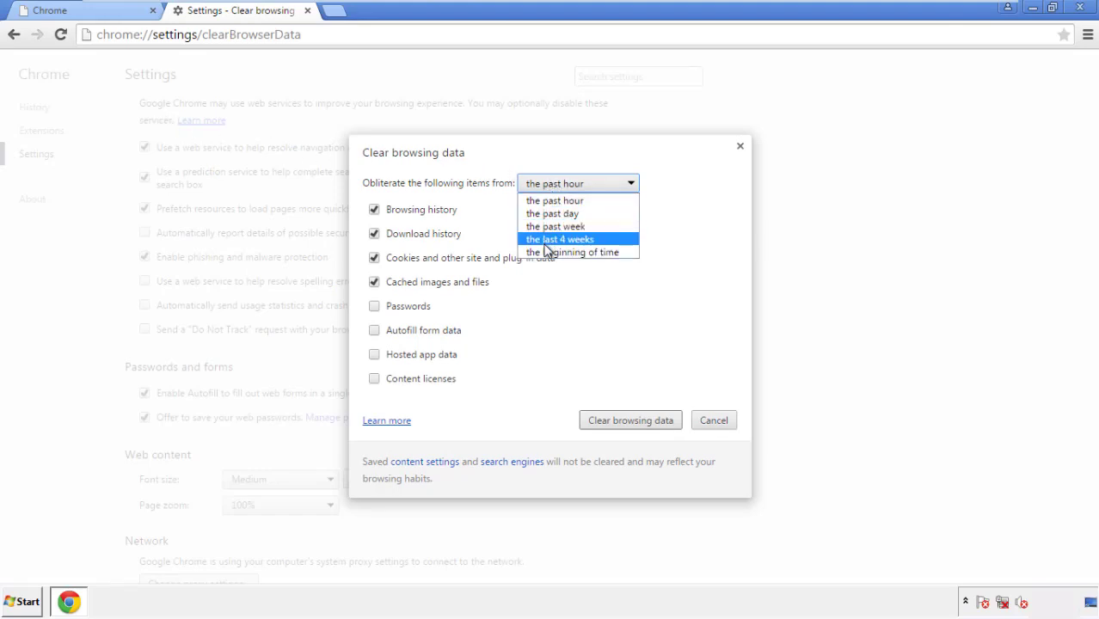
{"action": "mouse_move", "coordinate": [559, 200]}
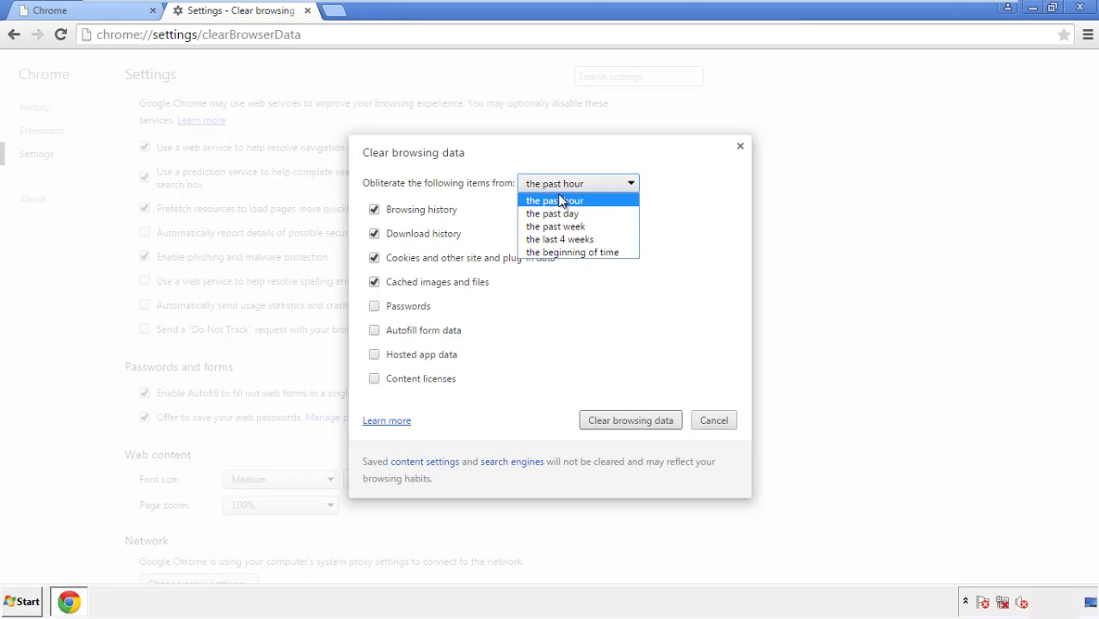
{"action": "mouse_move", "coordinate": [574, 251]}
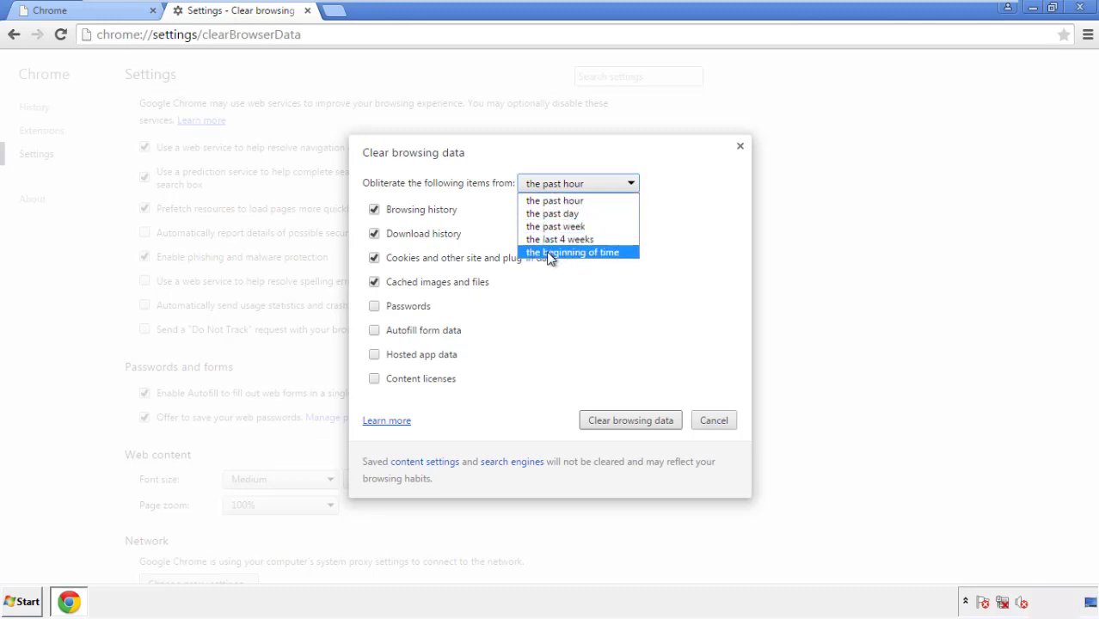
{"action": "left_click", "coordinate": [572, 251]}
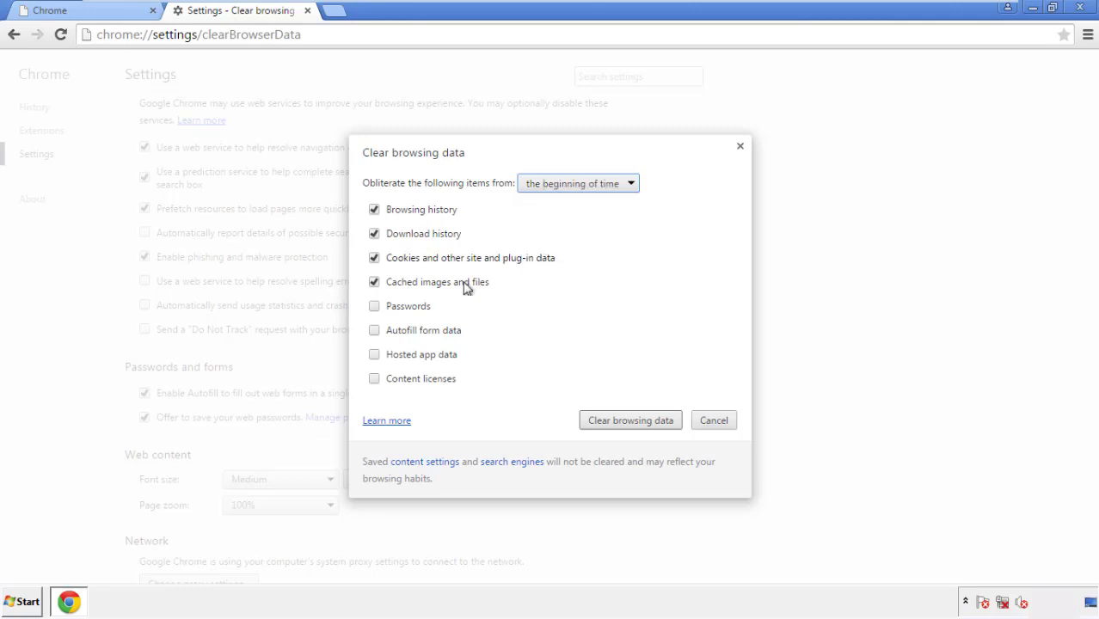
{"action": "mouse_move", "coordinate": [387, 343]}
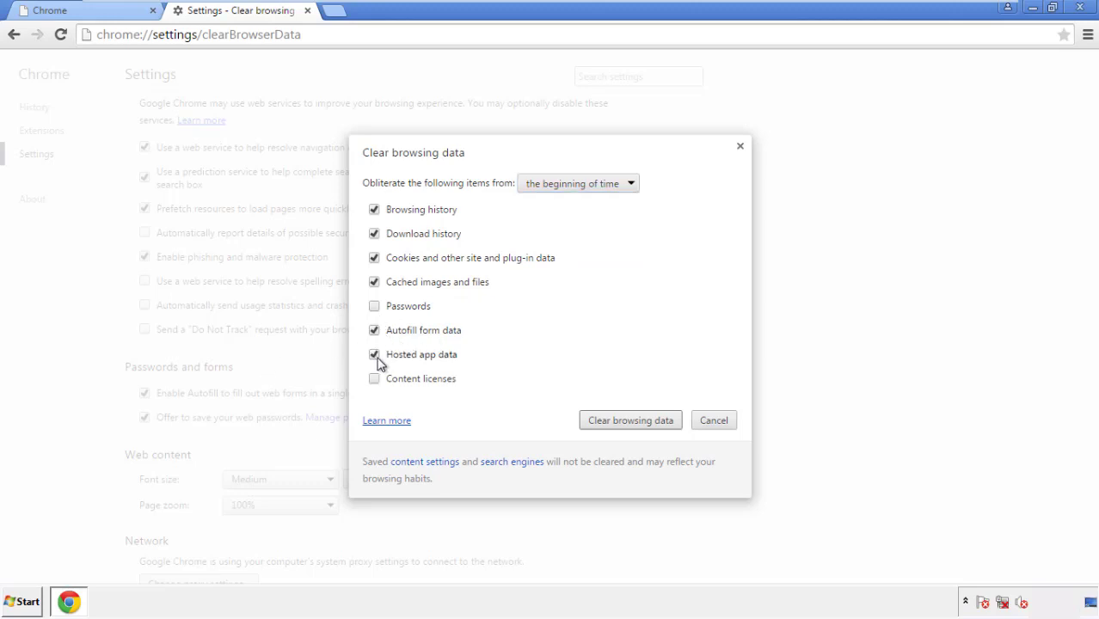
{"action": "left_click", "coordinate": [375, 378]}
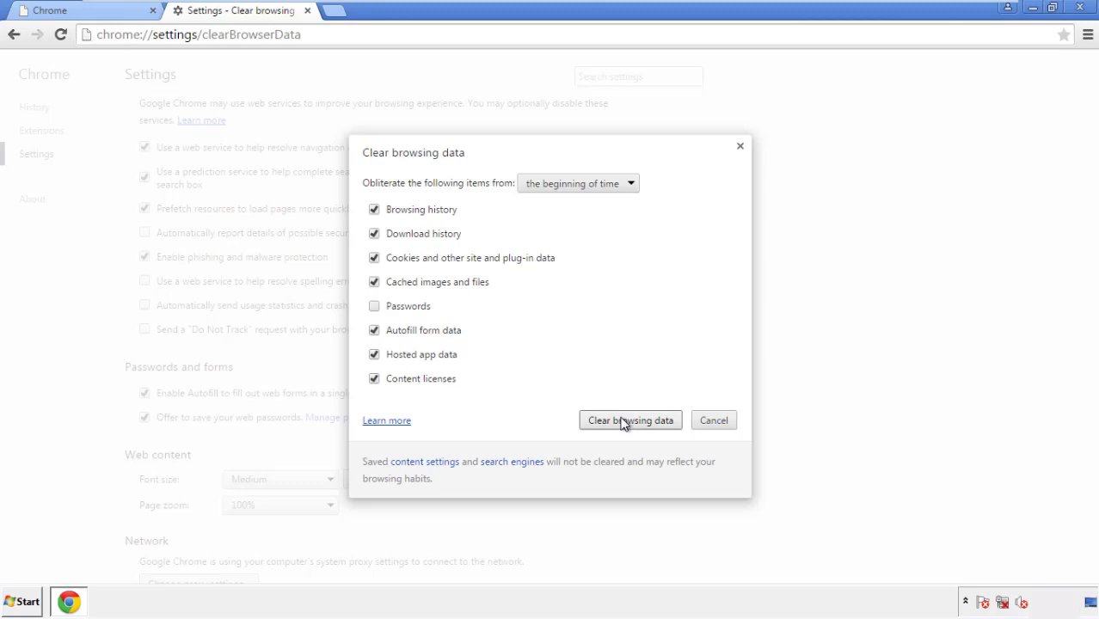
{"action": "left_click", "coordinate": [629, 420]}
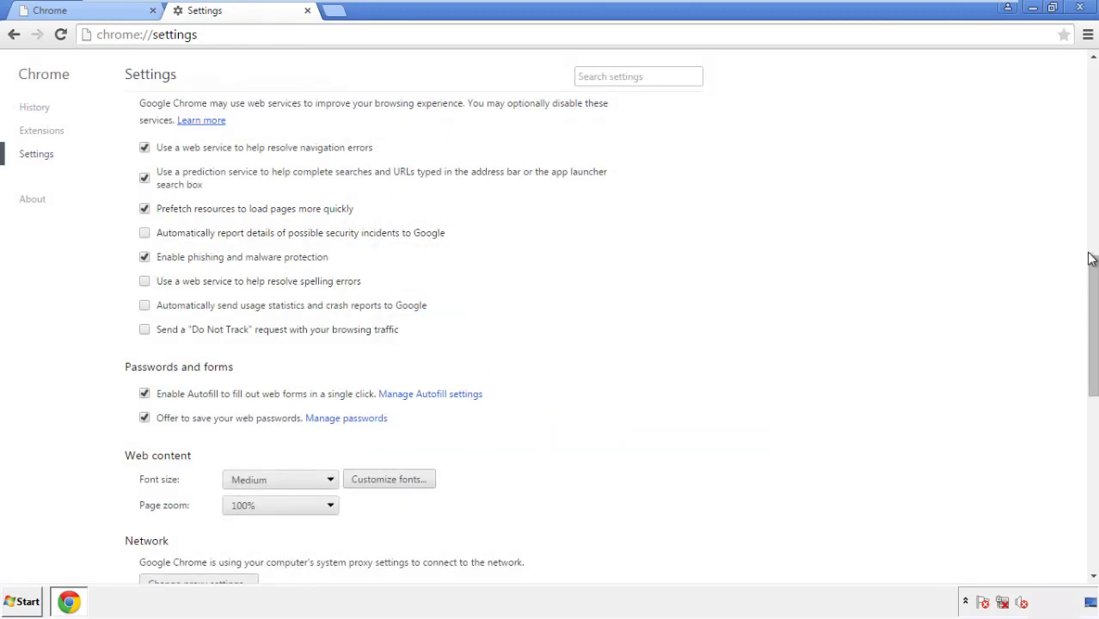
Step: Reset Chrome's settings to their original defaults from the bottom of Settings and close the browser
{"action": "scroll", "scroll_direction": "down", "scroll_amount": 3}
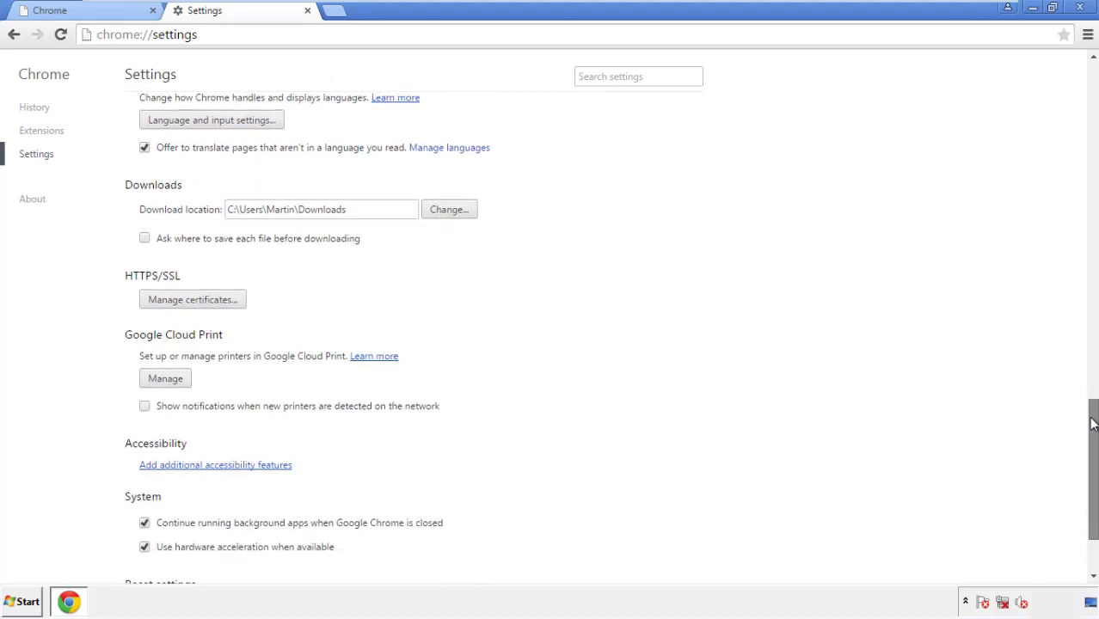
{"action": "scroll", "scroll_direction": "down", "scroll_amount": 3}
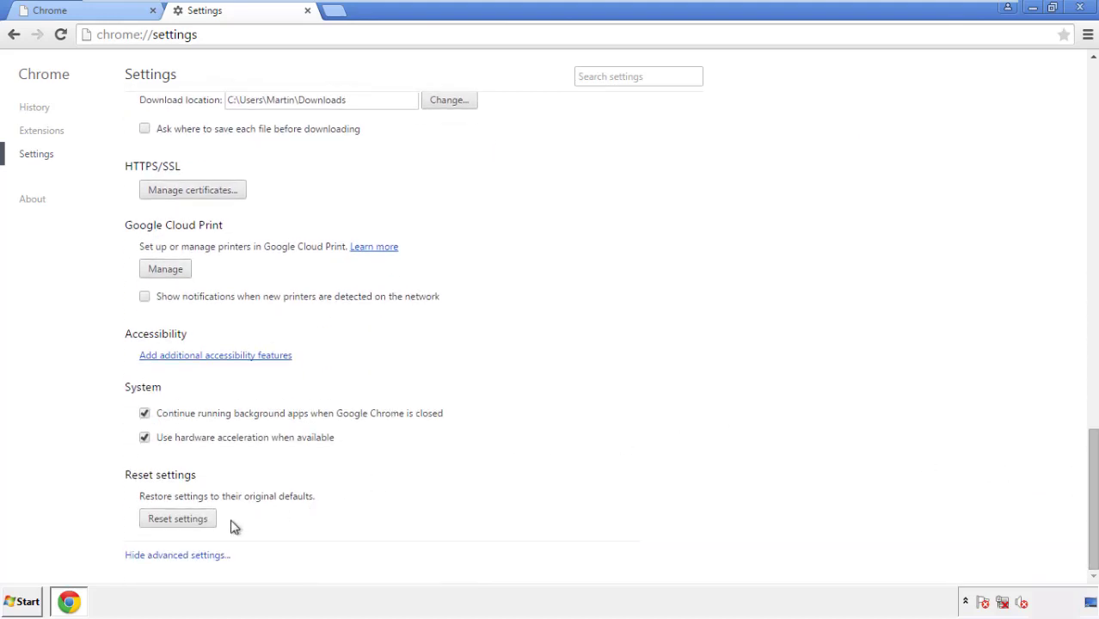
{"action": "left_click", "coordinate": [177, 518]}
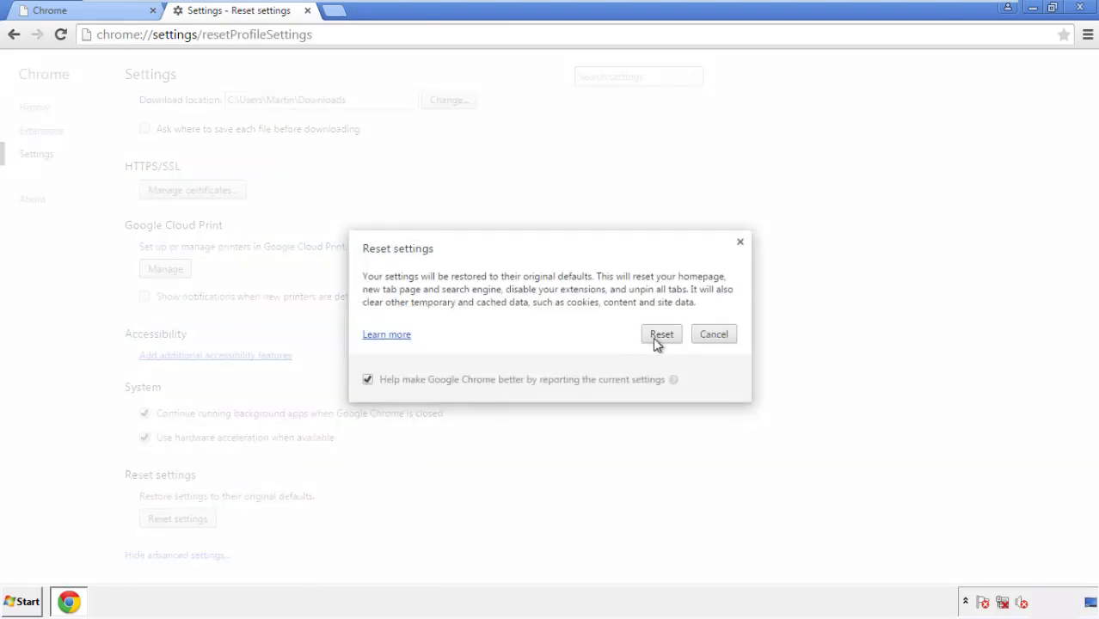
{"action": "left_click", "coordinate": [661, 334]}
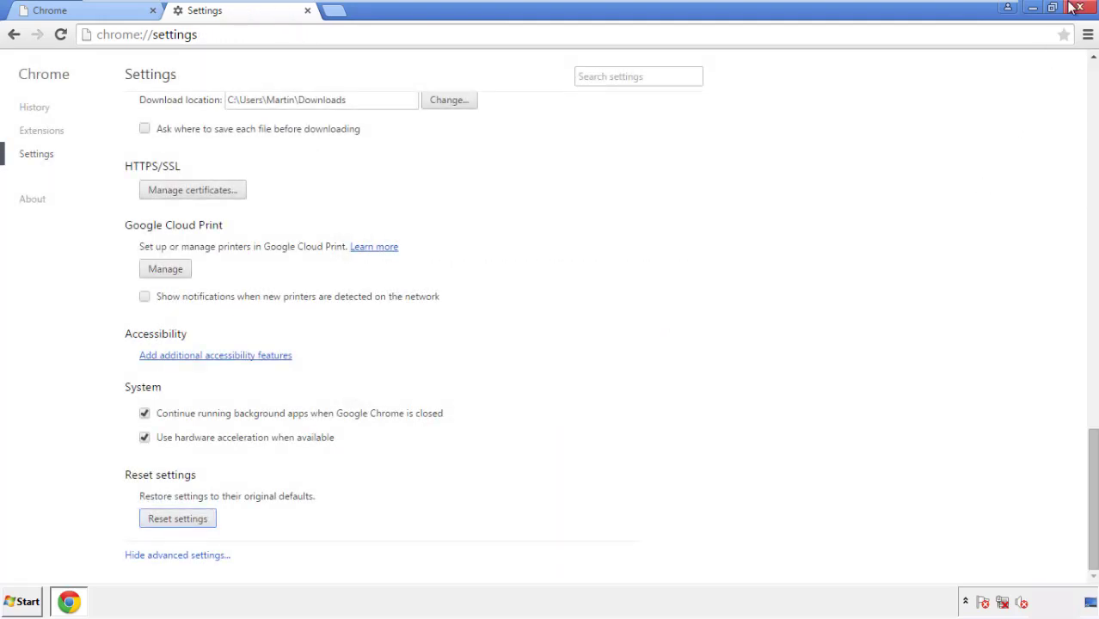
{"action": "left_click", "coordinate": [1080, 7]}
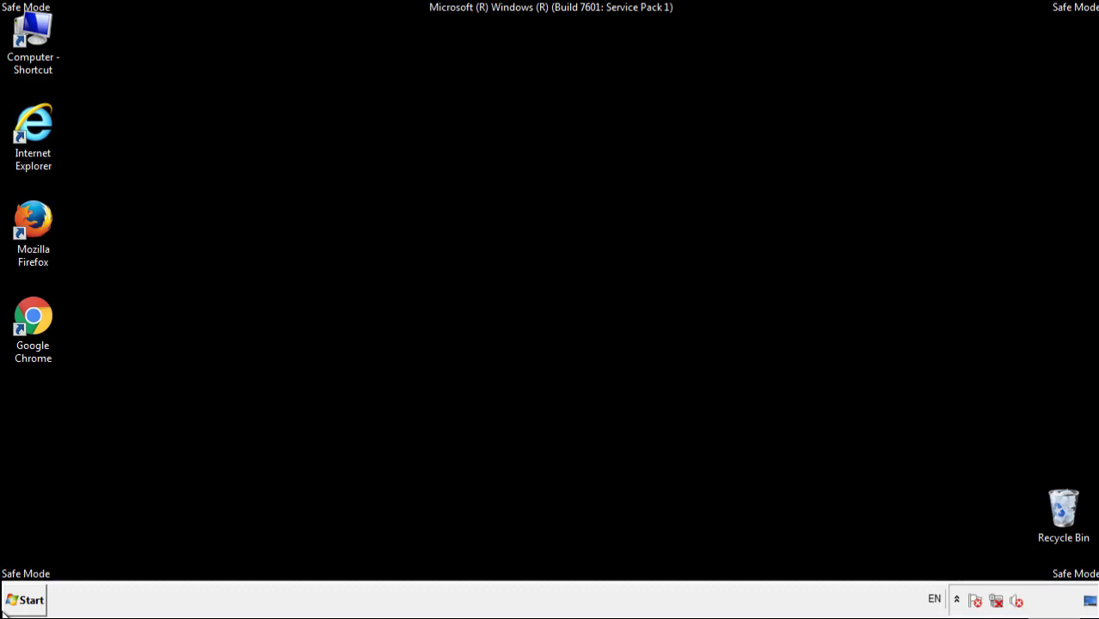
{"action": "mouse_move", "coordinate": [55, 235]}
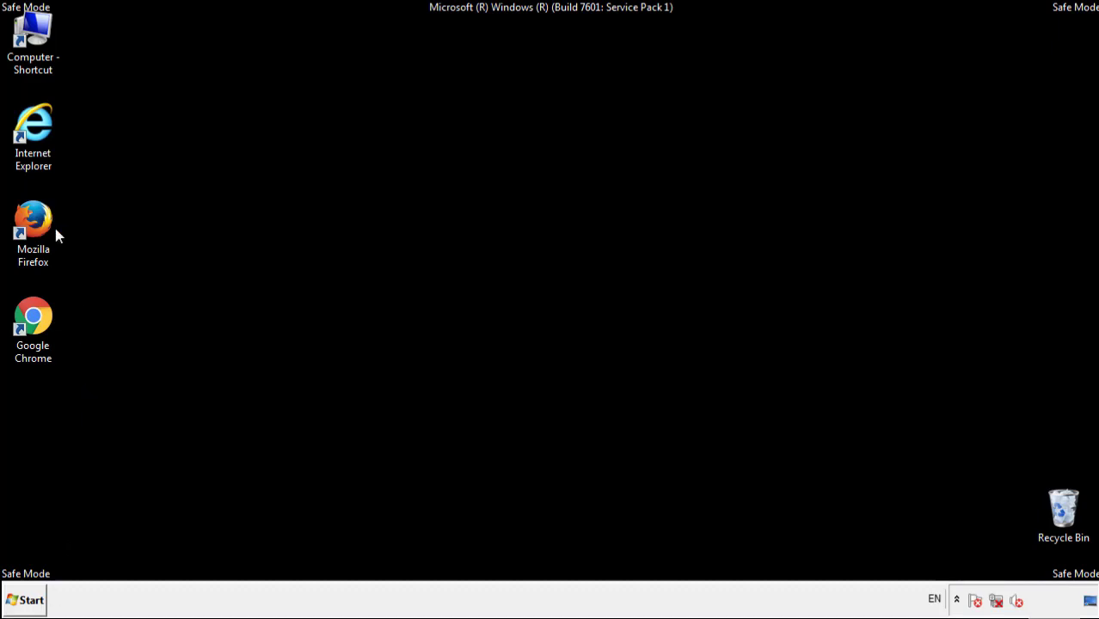
Step: Reopen Firefox and remove the Search Mine extension in the Add-ons Manager
{"action": "double_click", "coordinate": [32, 217]}
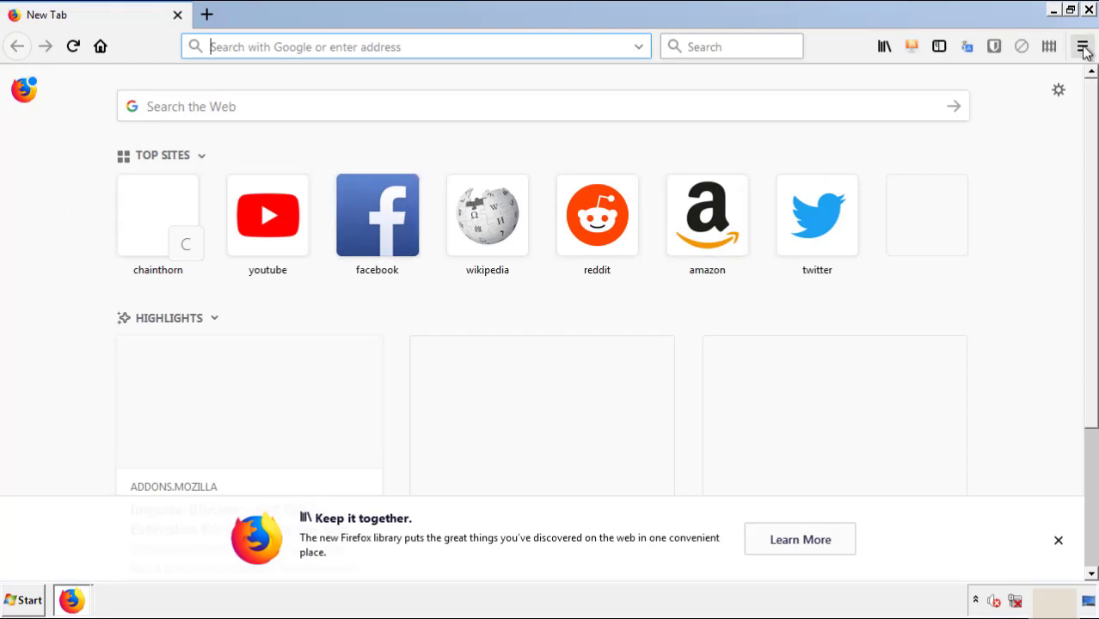
{"action": "left_click", "coordinate": [1083, 47]}
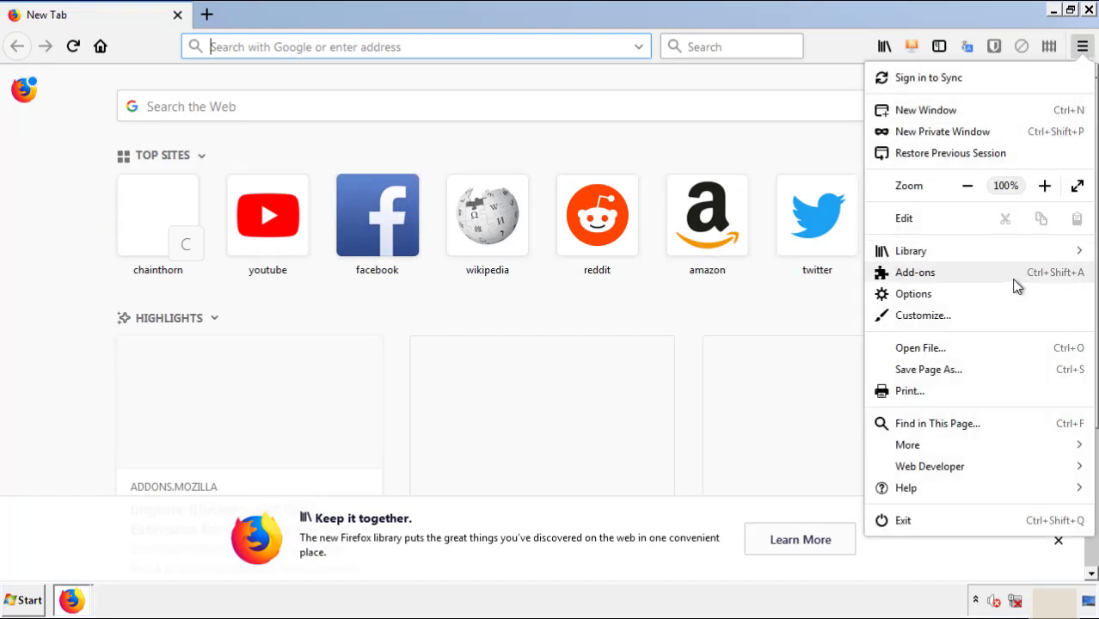
{"action": "left_click", "coordinate": [915, 271]}
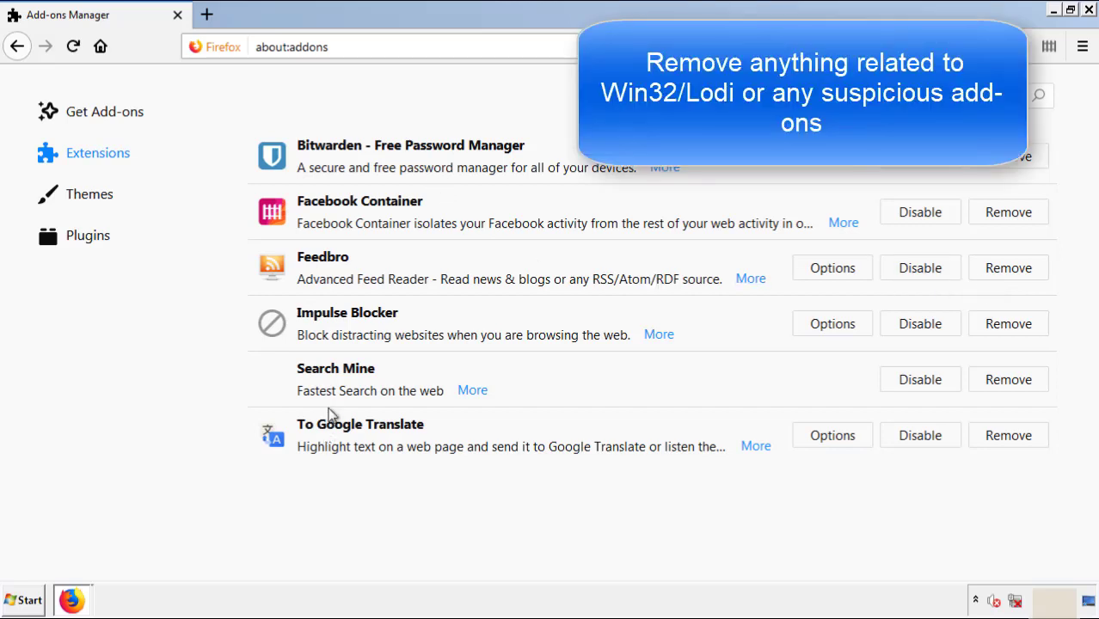
{"action": "mouse_move", "coordinate": [1007, 380]}
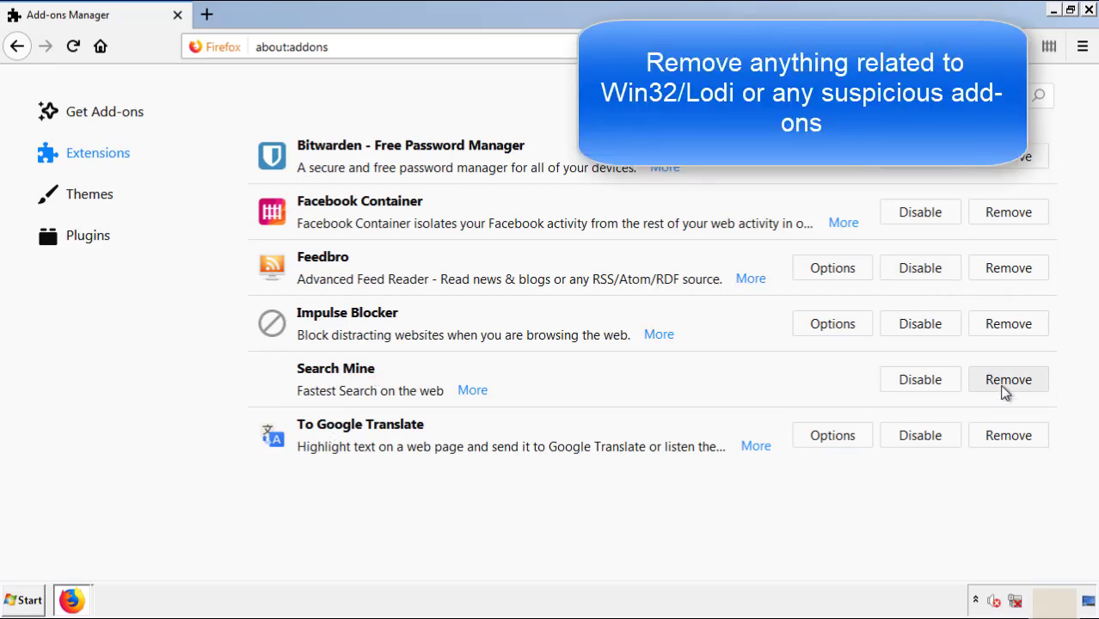
{"action": "left_click", "coordinate": [1008, 380]}
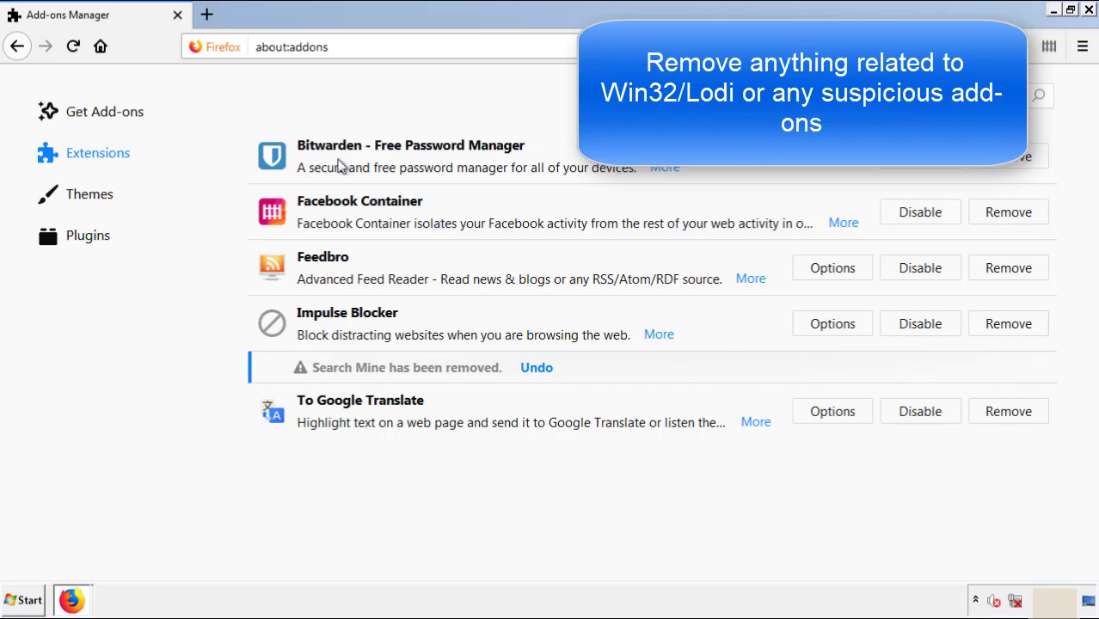
{"action": "mouse_move", "coordinate": [1039, 48]}
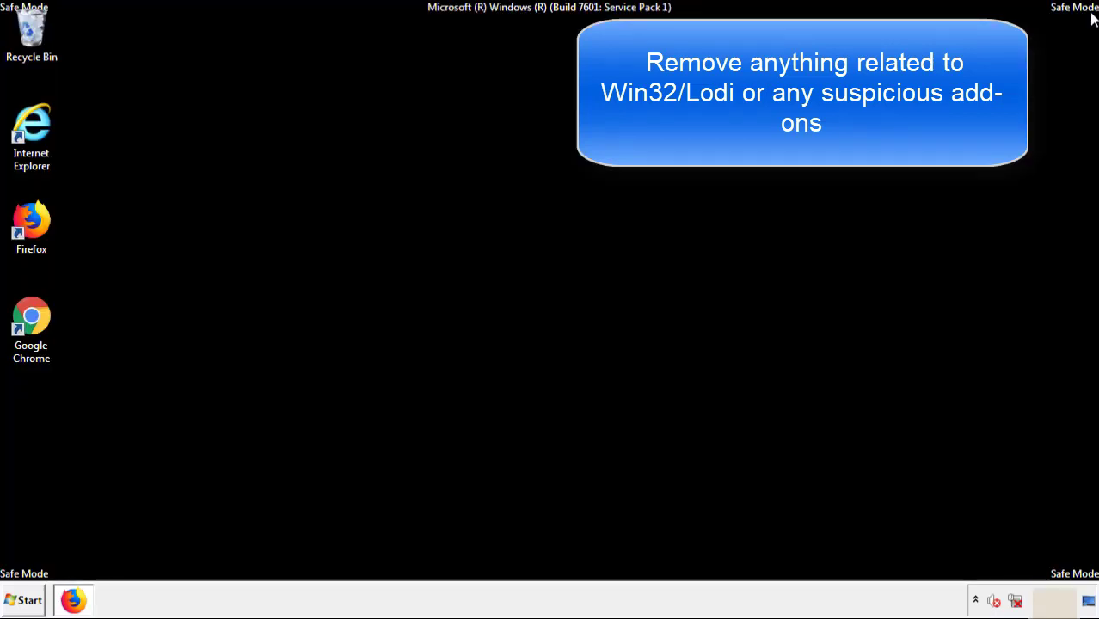
{"action": "mouse_move", "coordinate": [31, 323]}
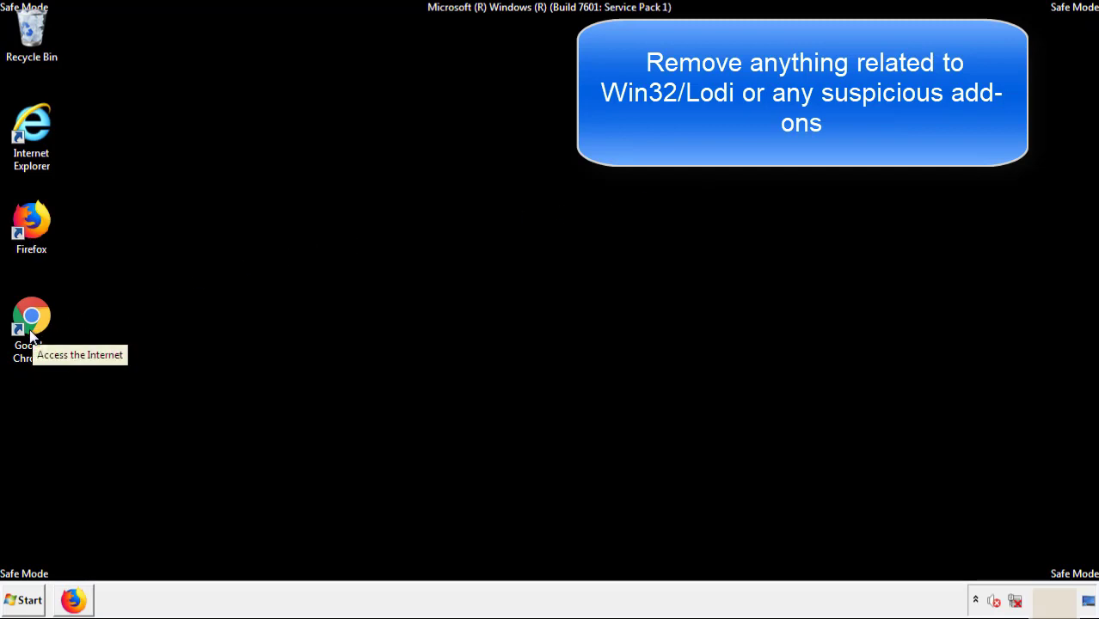
Step: Remove the Search Mine extension from Chrome's installed extensions list
{"action": "double_click", "coordinate": [31, 324]}
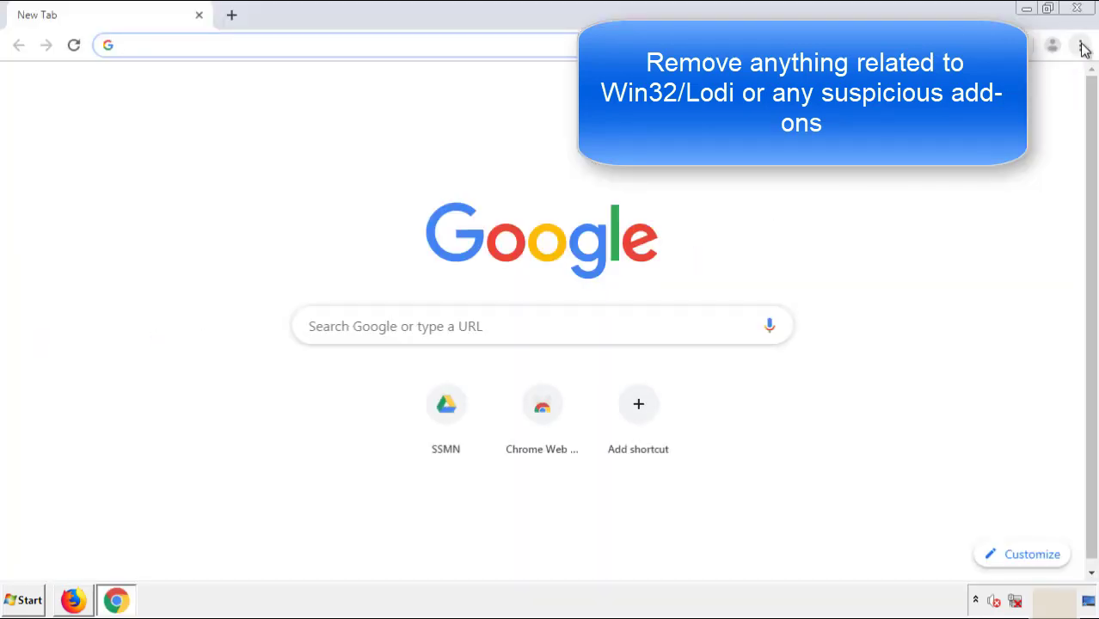
{"action": "left_click", "coordinate": [1080, 44]}
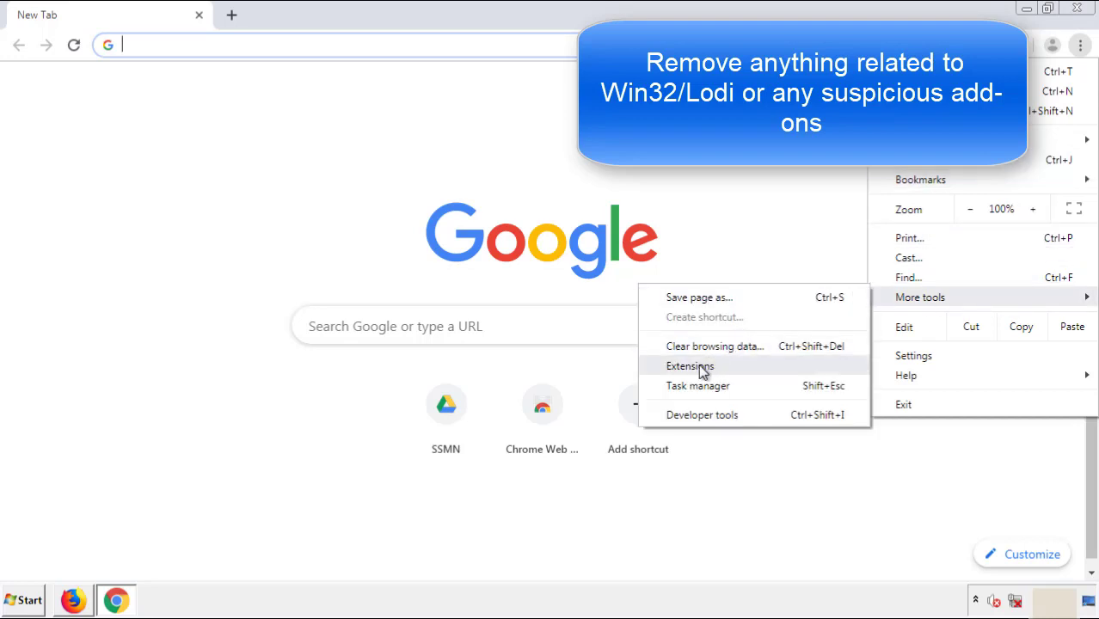
{"action": "left_click", "coordinate": [691, 364]}
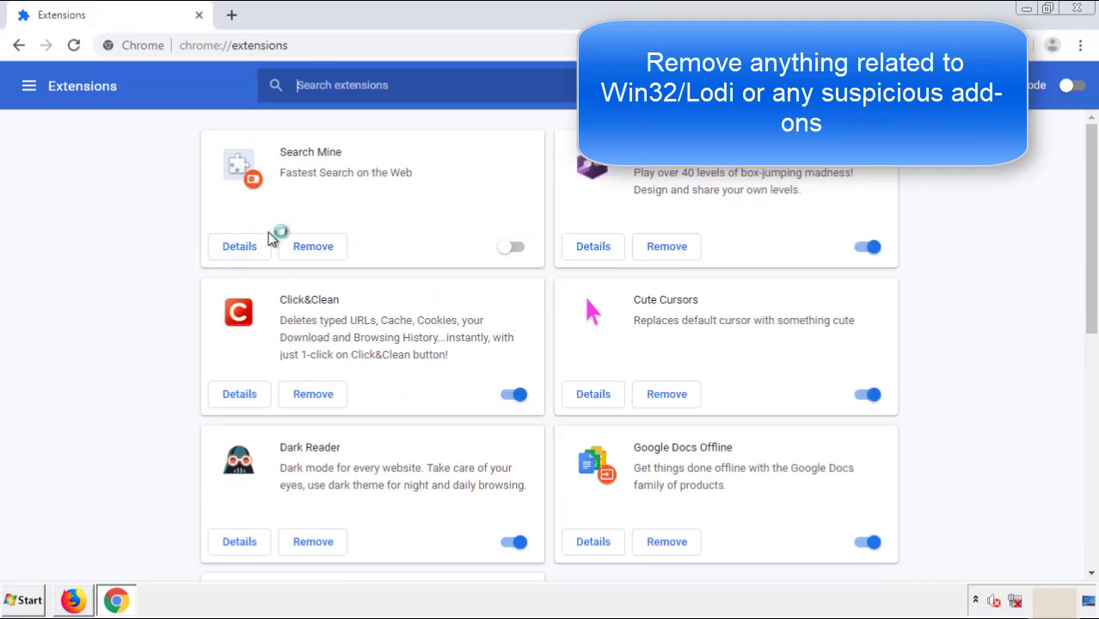
{"action": "left_click", "coordinate": [313, 248]}
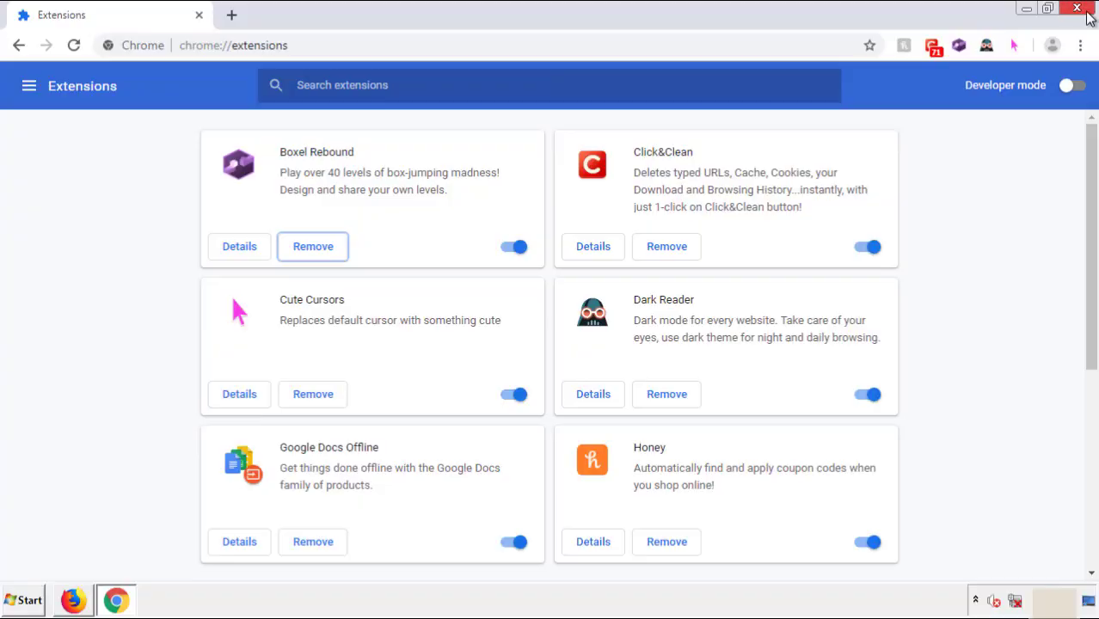
Step: Close Chrome and bring up the Start menu's shutdown and restart options
{"action": "left_click", "coordinate": [1076, 7]}
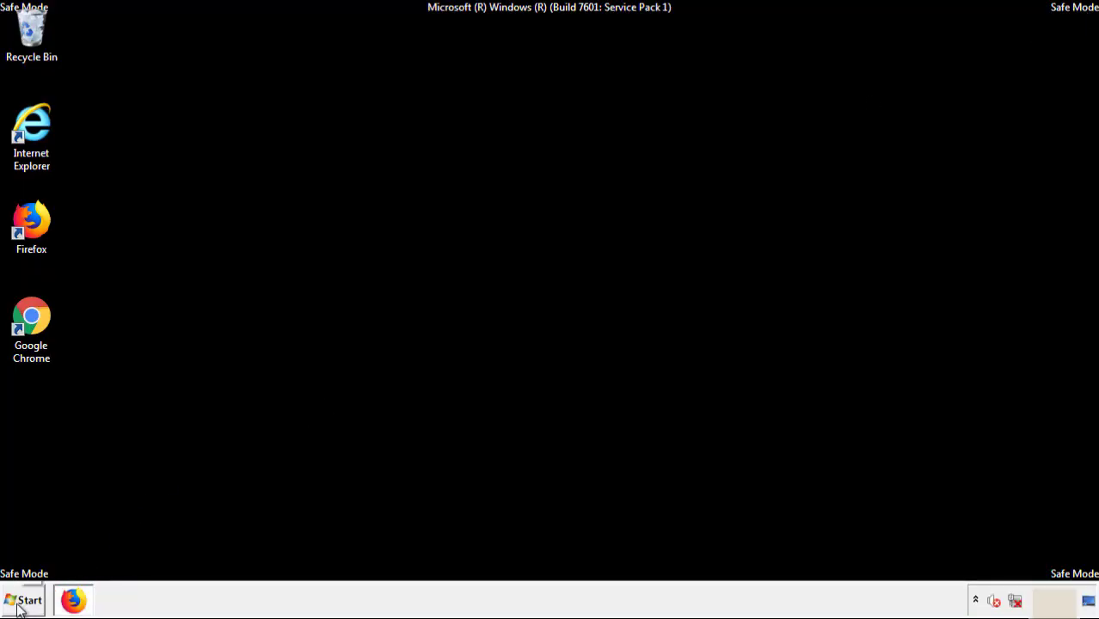
{"action": "left_click", "coordinate": [24, 600]}
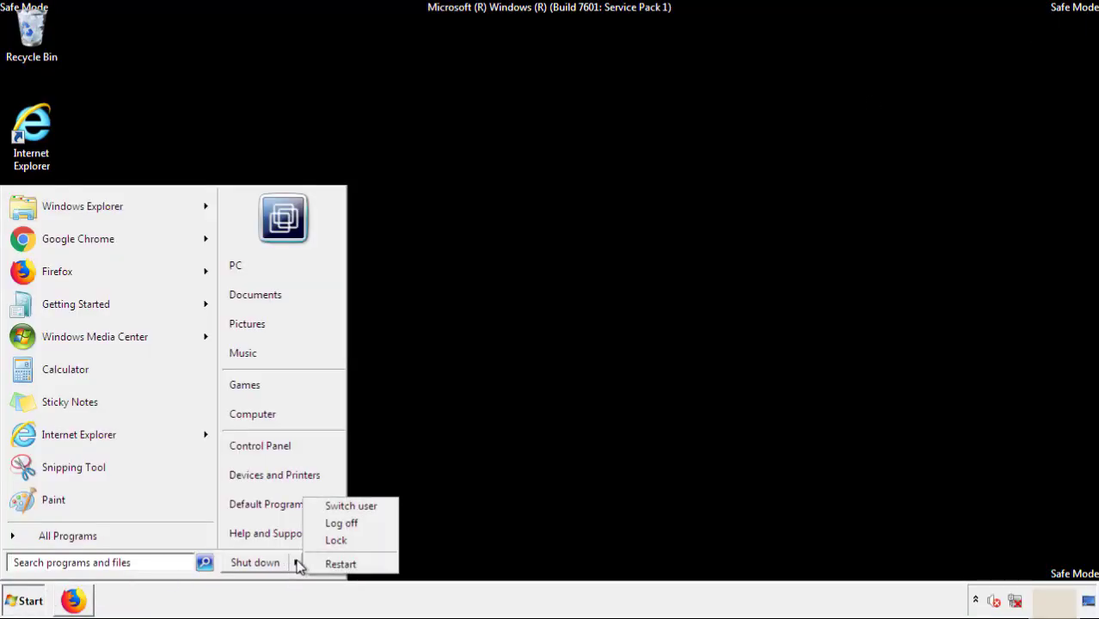